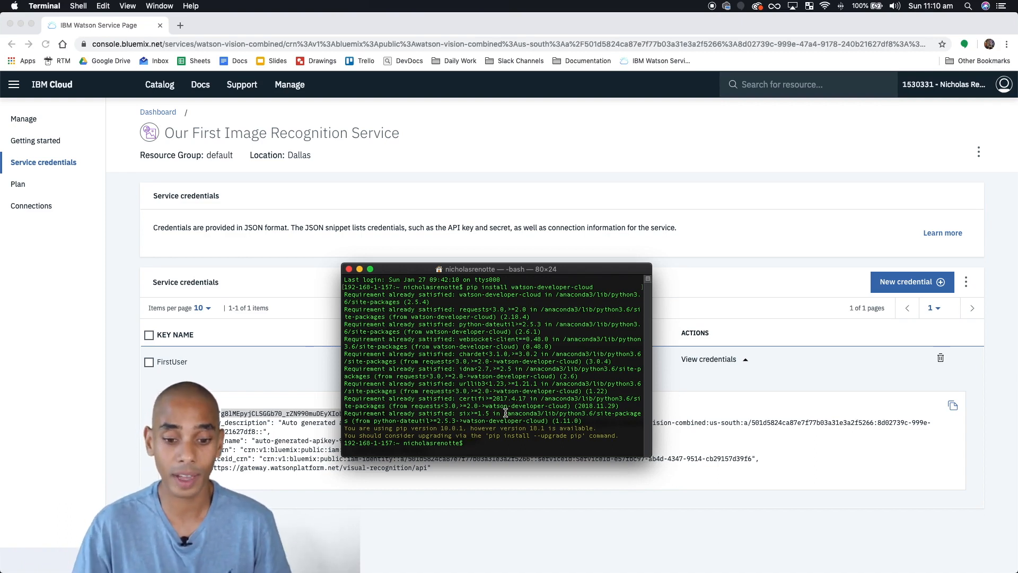
- Run jupyter notebook in Terminal to start the local notebook server
{"action": "type", "text": "ju"}
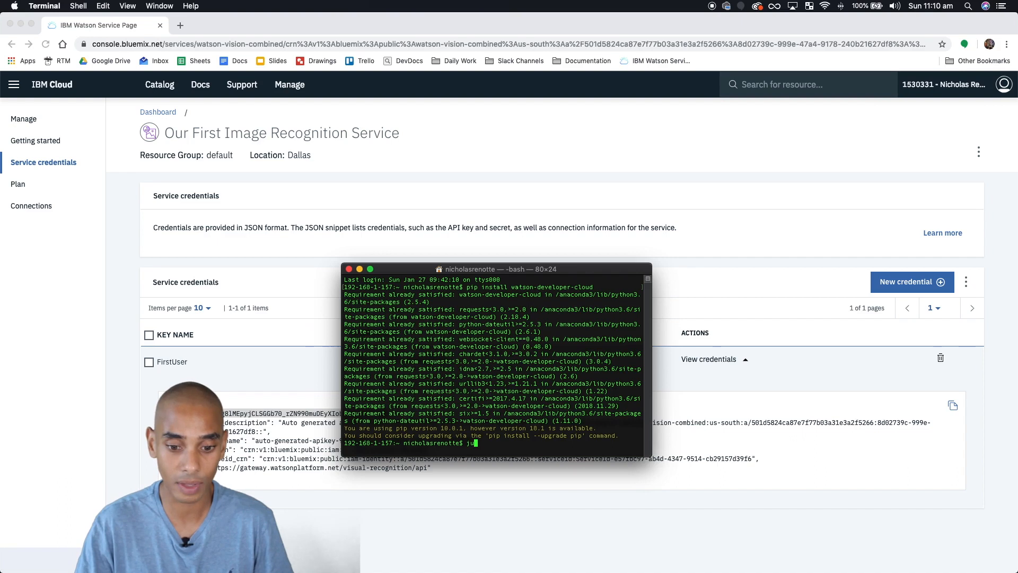
{"action": "type", "text": "py"}
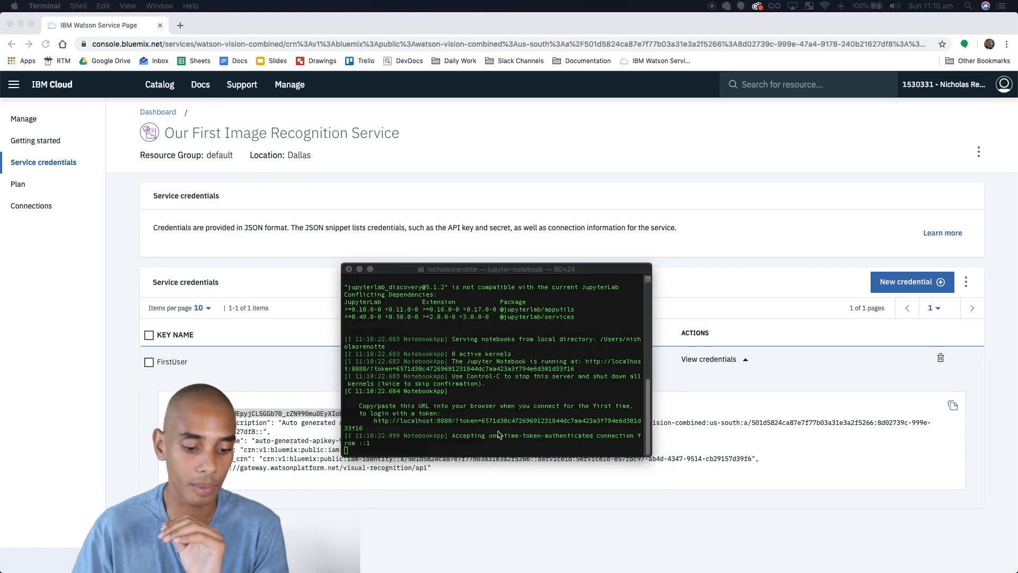
{"action": "left_click", "coordinate": [180, 25]}
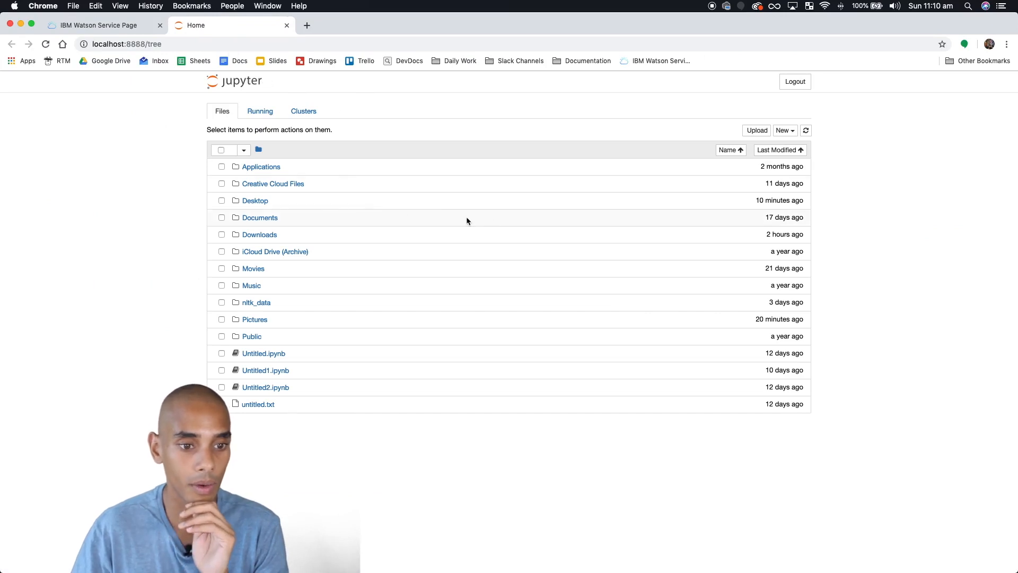
- Create a new Python 3 notebook from the New menu
{"action": "left_click", "coordinate": [785, 130]}
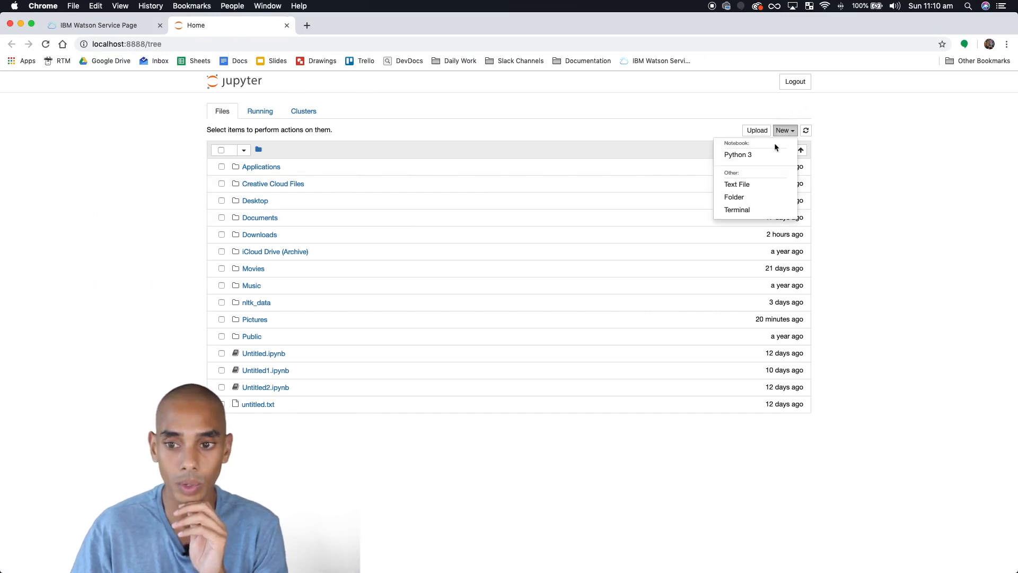
{"action": "left_click", "coordinate": [737, 154]}
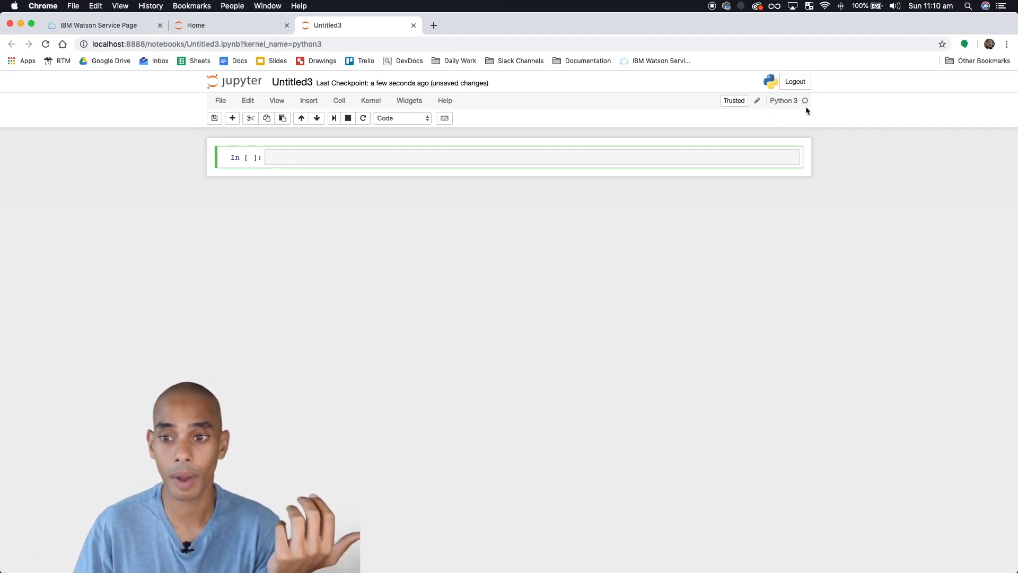
- Import json in the first cell and run it
{"action": "left_click", "coordinate": [394, 157]}
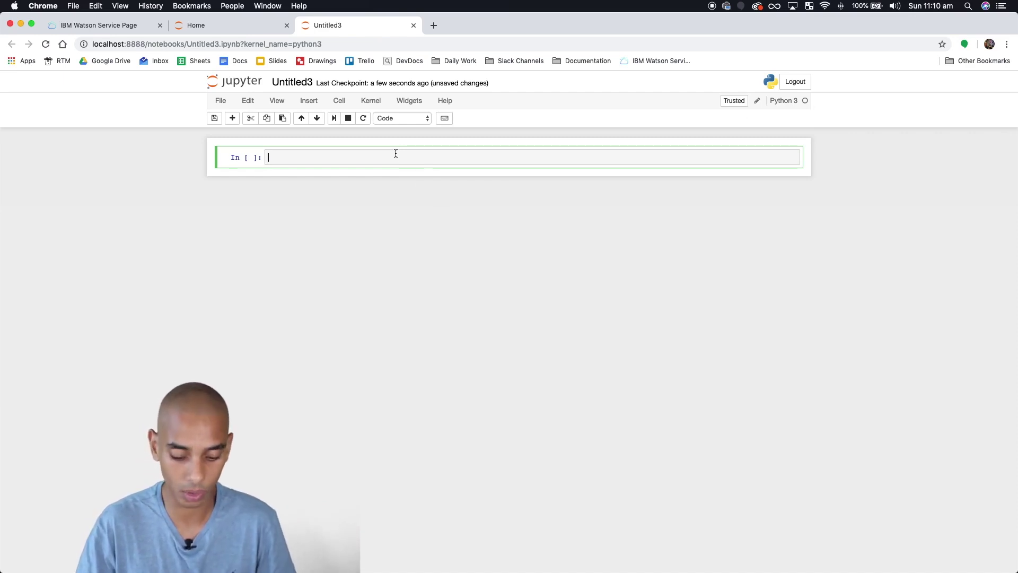
{"action": "type", "text": "import j"}
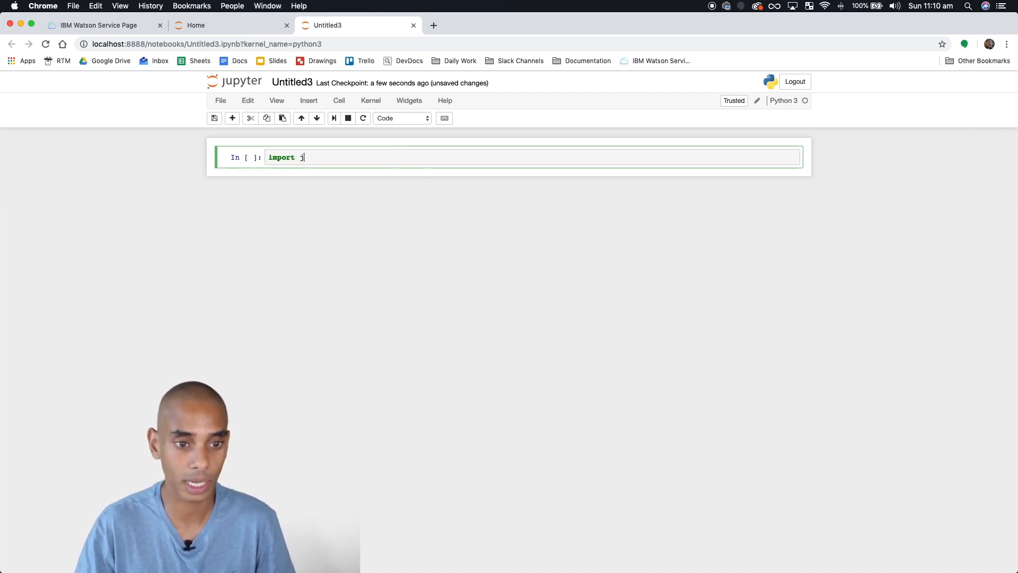
{"action": "key", "text": "shift+Return"}
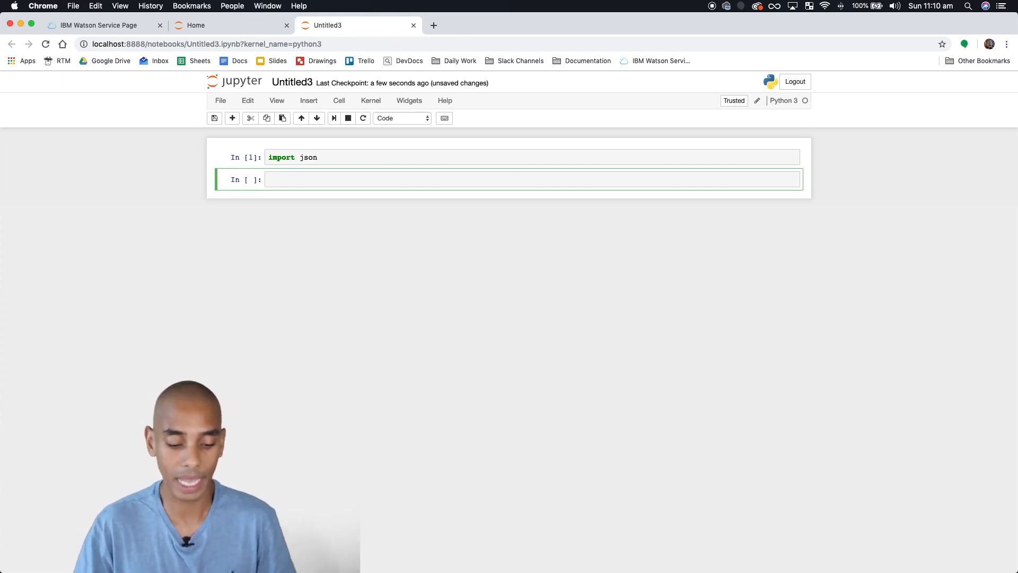
- Write from watson_developer_cloud import VisualRecognitionV3 in the second cell
{"action": "type", "text": "from wa"}
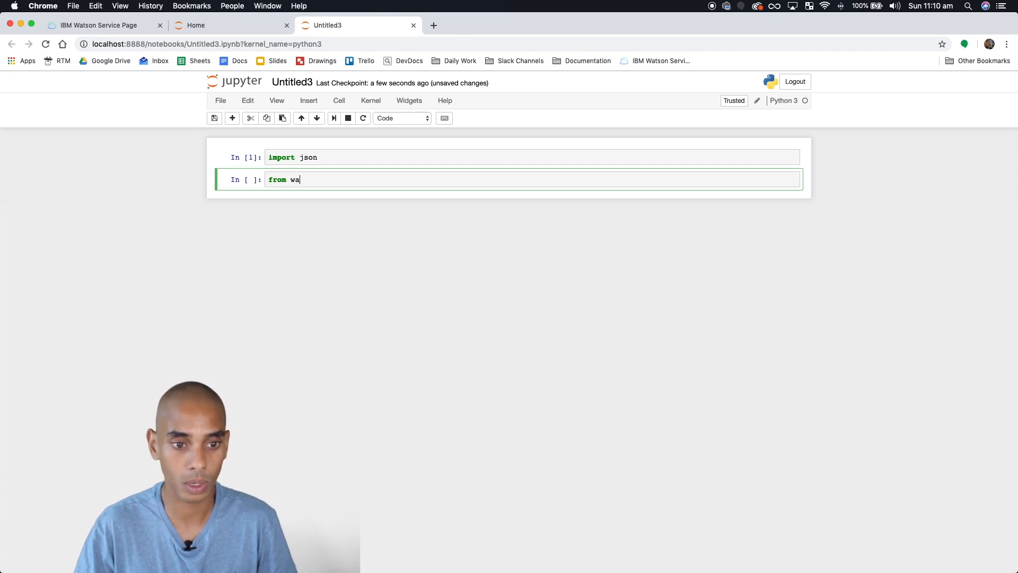
{"action": "type", "text": "tson-developer"}
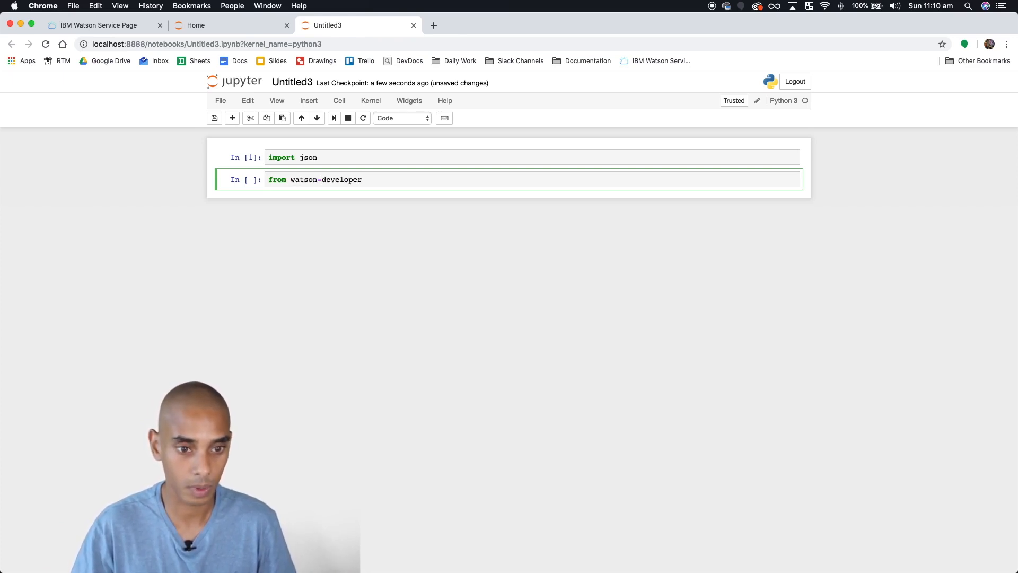
{"action": "type", "text": ")_developer"}
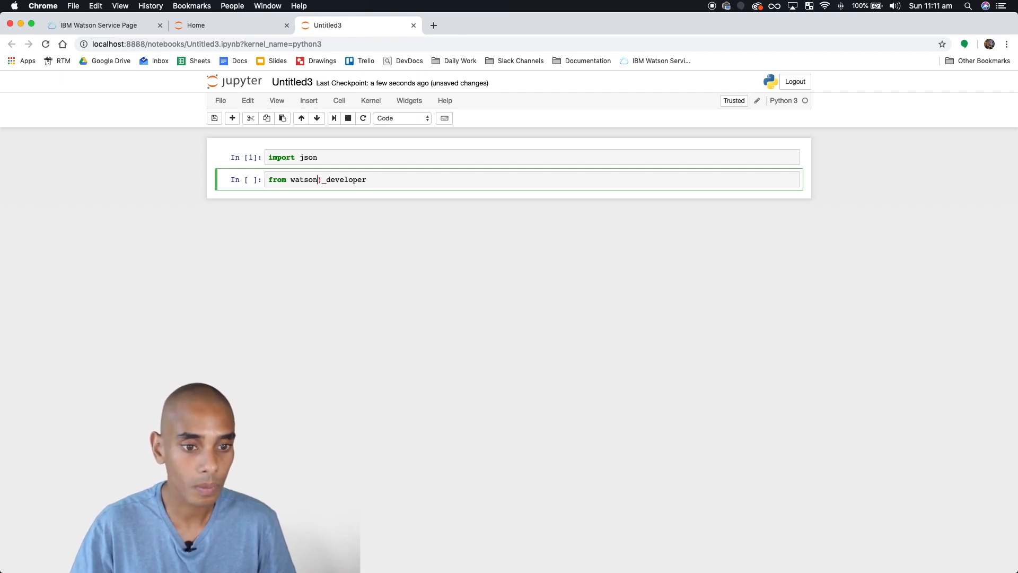
{"action": "type", "text": "_cl"}
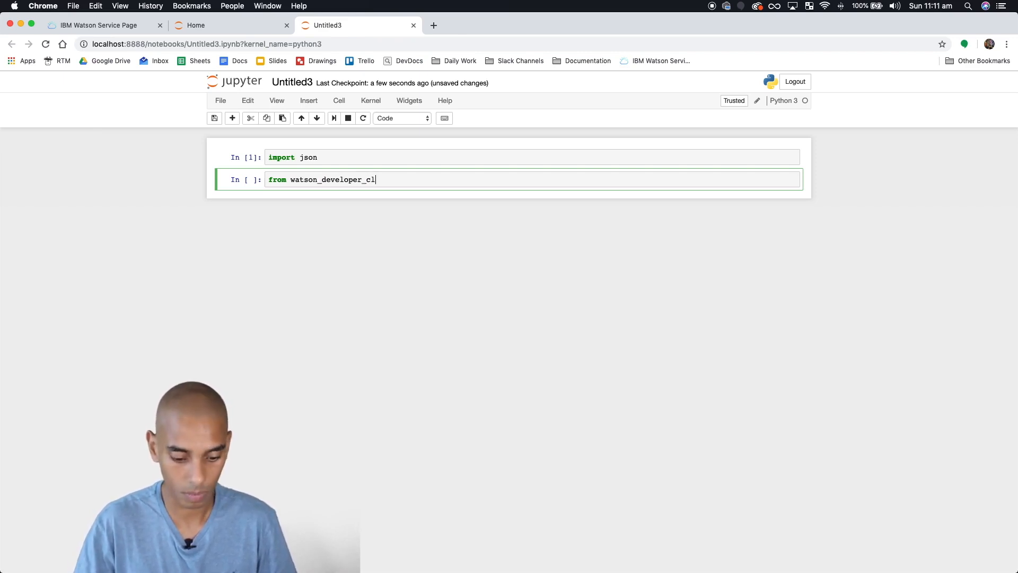
{"action": "type", "text": "oud import"}
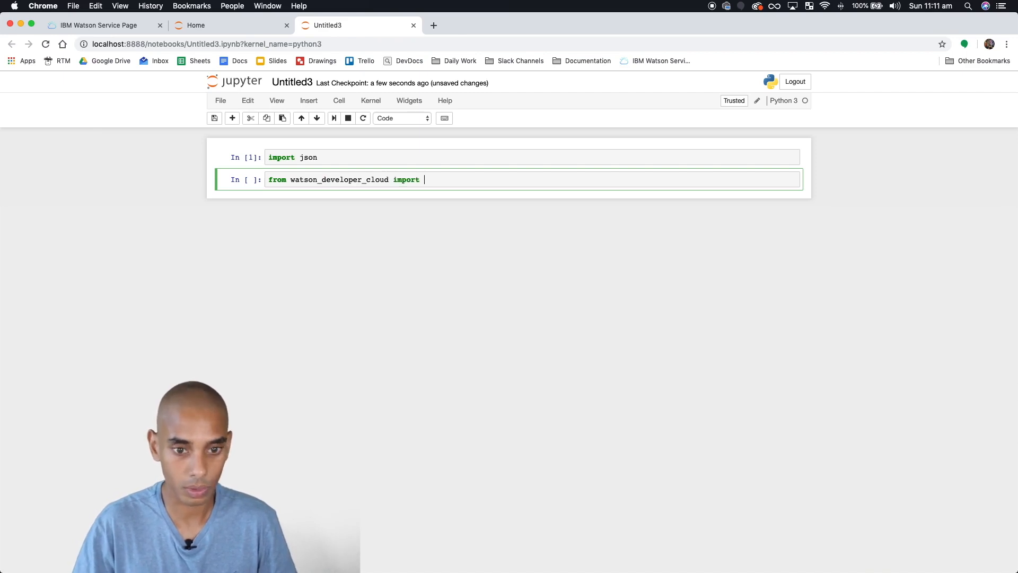
{"action": "type", "text": "VisualRecog"}
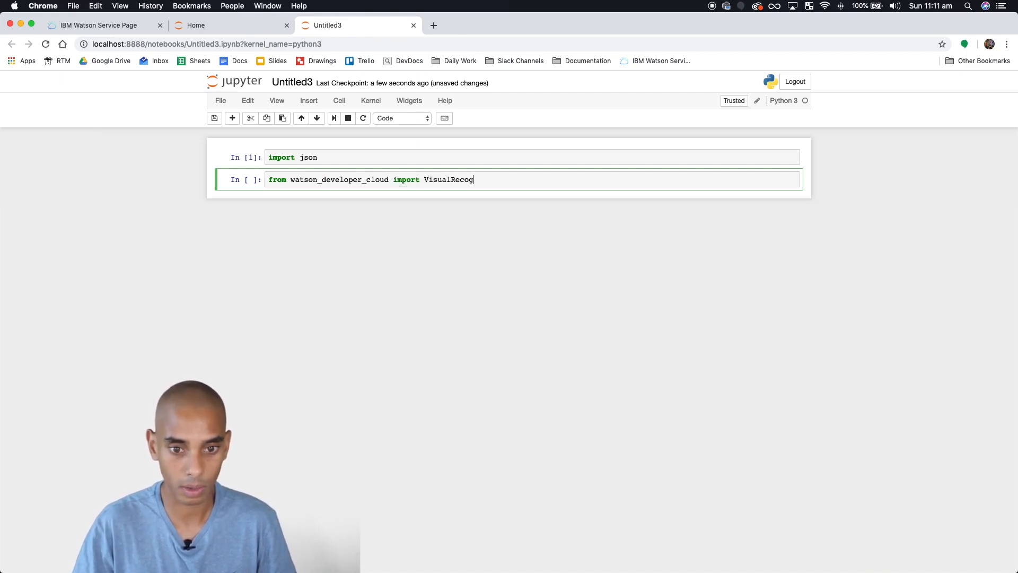
{"action": "type", "text": "nitionV3"}
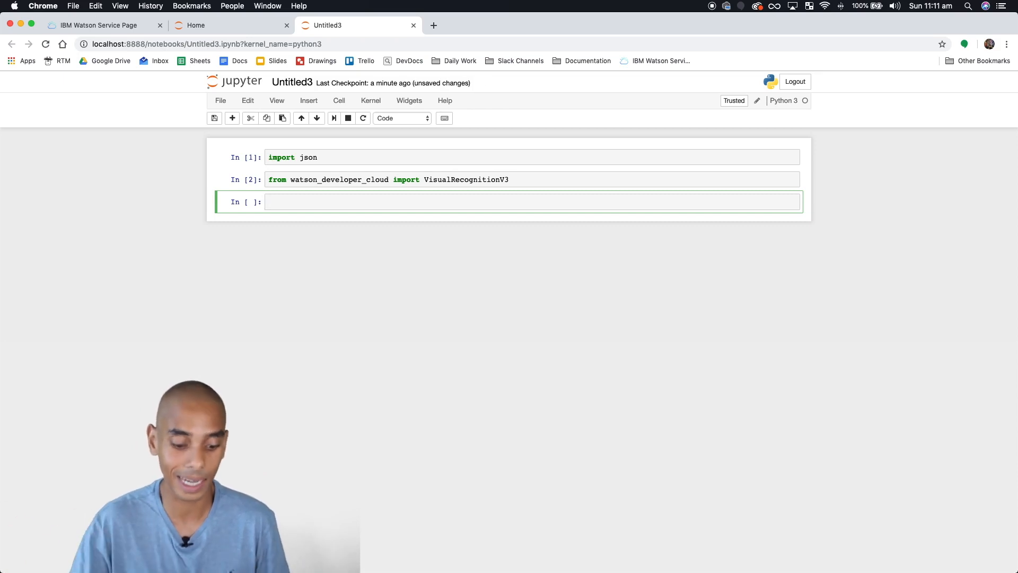
- Start the line visual_recognition = VisualRecognitionV3('2018-03-19' in the third cell
{"action": "type", "text": "visual"}
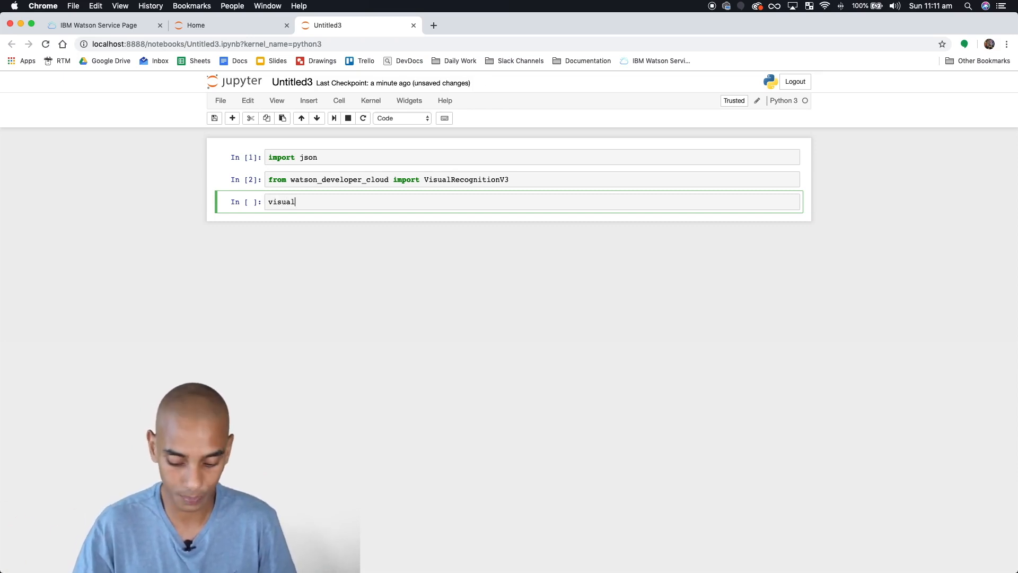
{"action": "type", "text": "_recognition"}
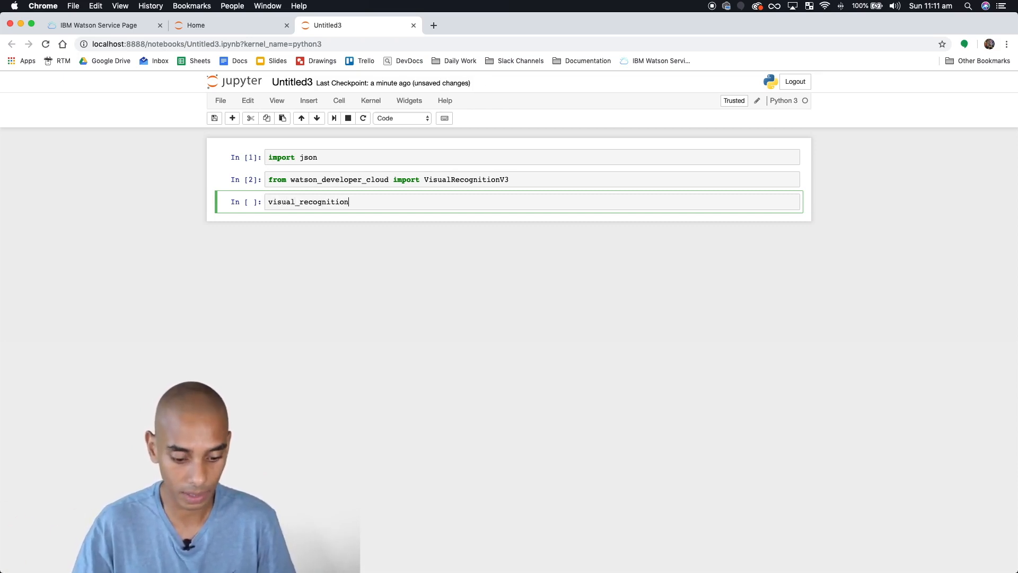
{"action": "type", "text": "="}
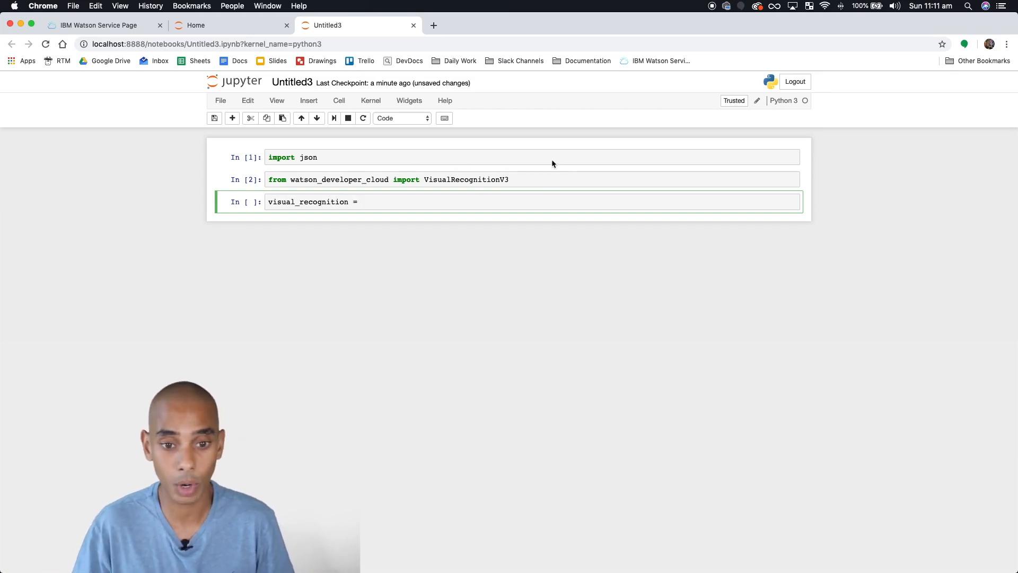
{"action": "type", "text": "Vi"}
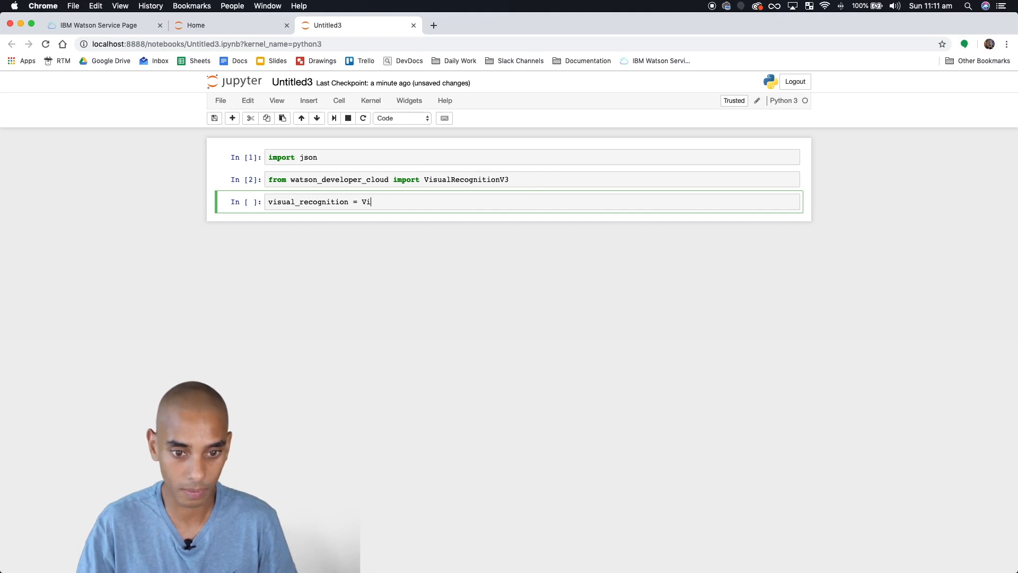
{"action": "type", "text": "sualRec"}
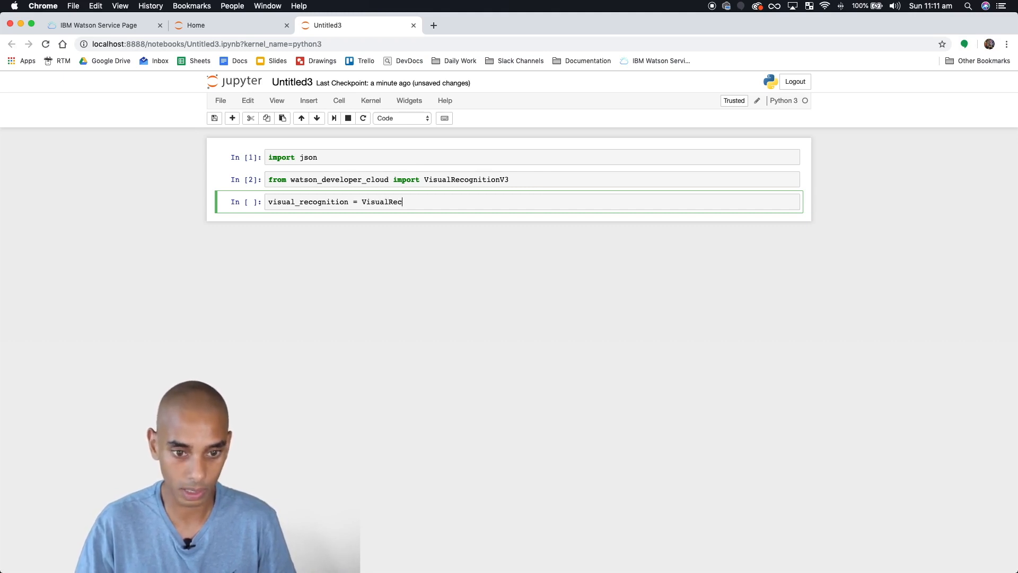
{"action": "type", "text": "ognitionV"}
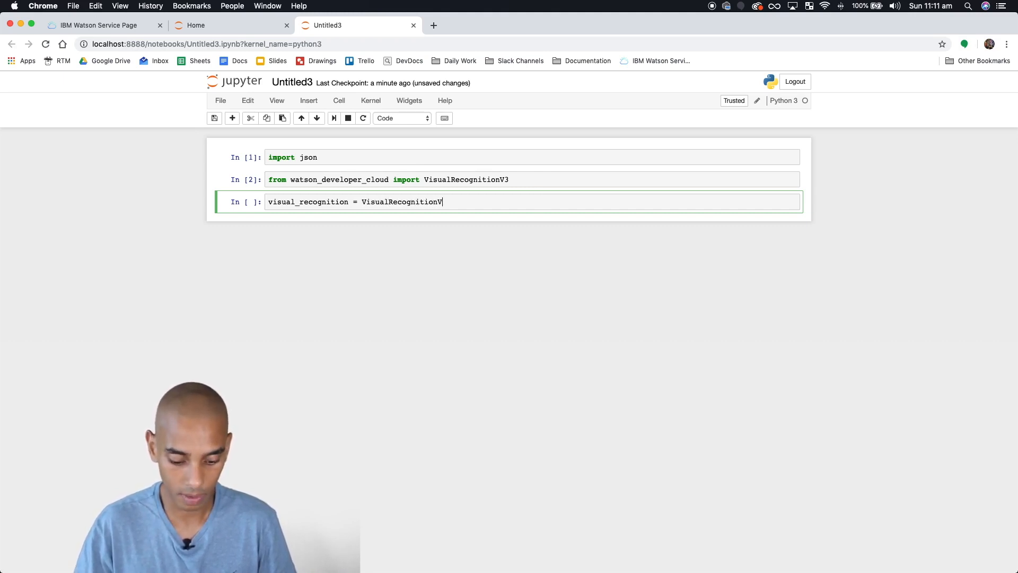
{"action": "type", "text": "()"}
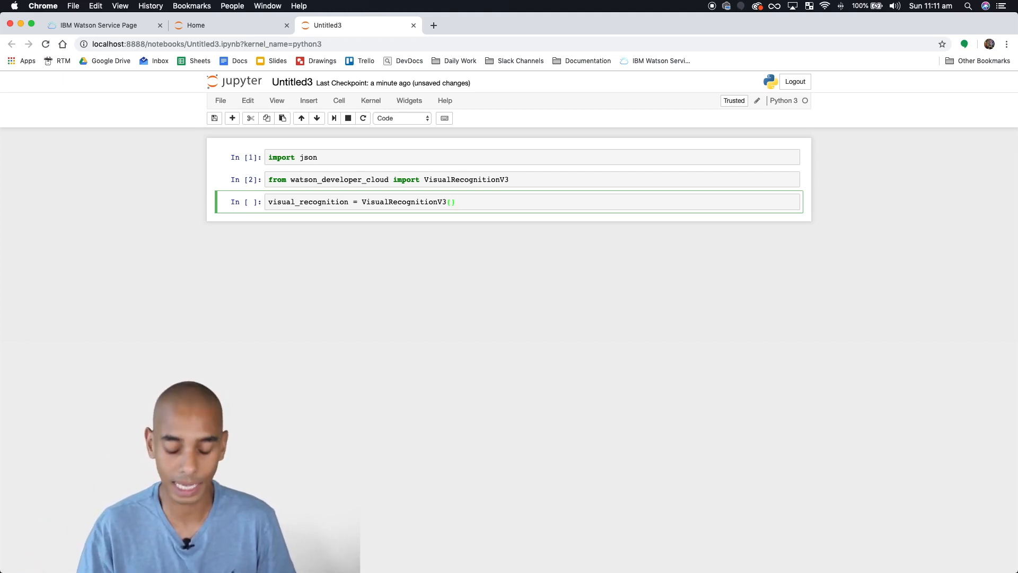
{"action": "type", "text": "'"}
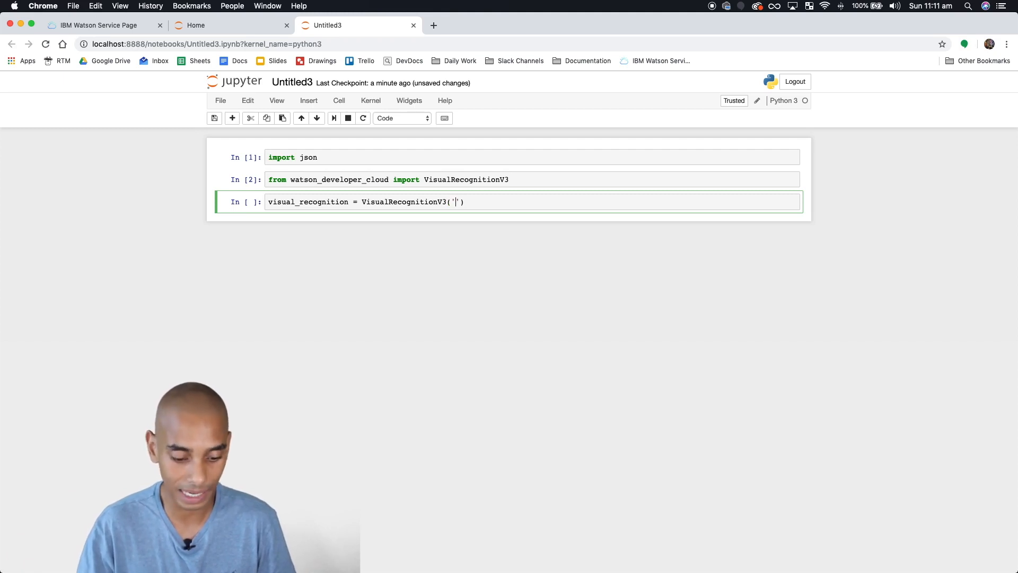
{"action": "type", "text": "2018-"}
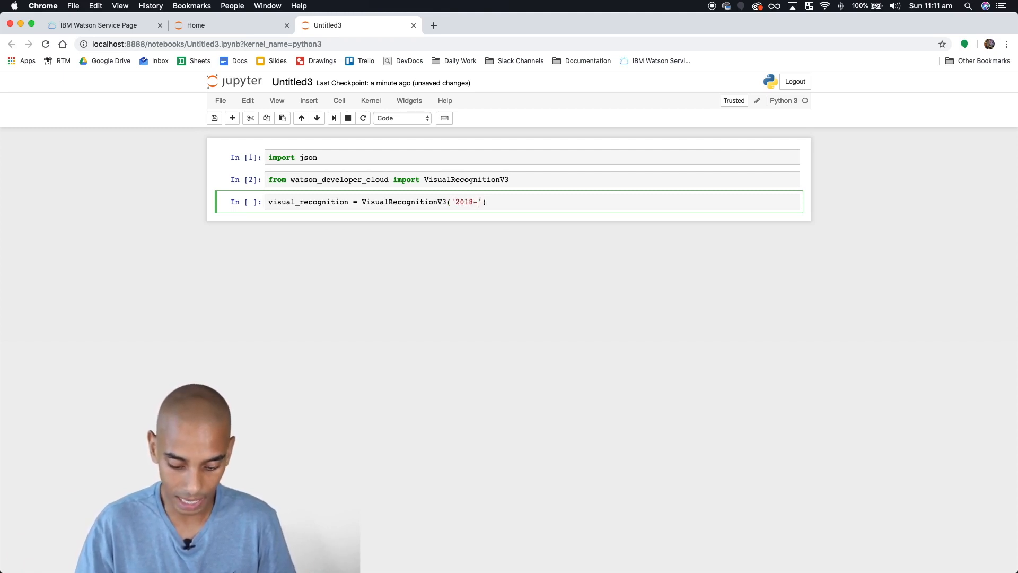
{"action": "type", "text": "03-19"}
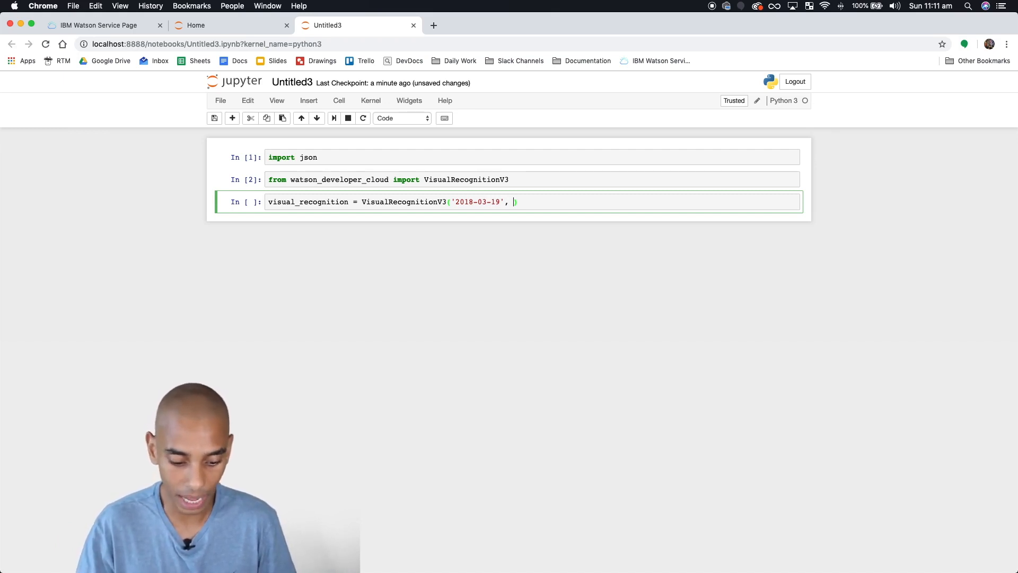
- Add an empty iam_apikey='' argument, then return to the IBM Cloud service credentials
{"action": "type", "text": "ia"}
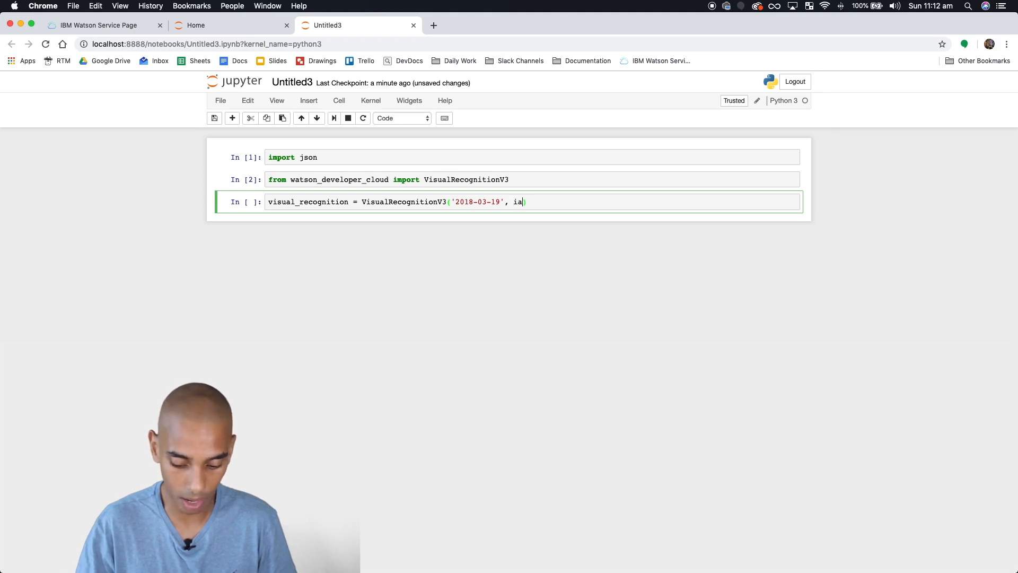
{"action": "type", "text": "m_api"}
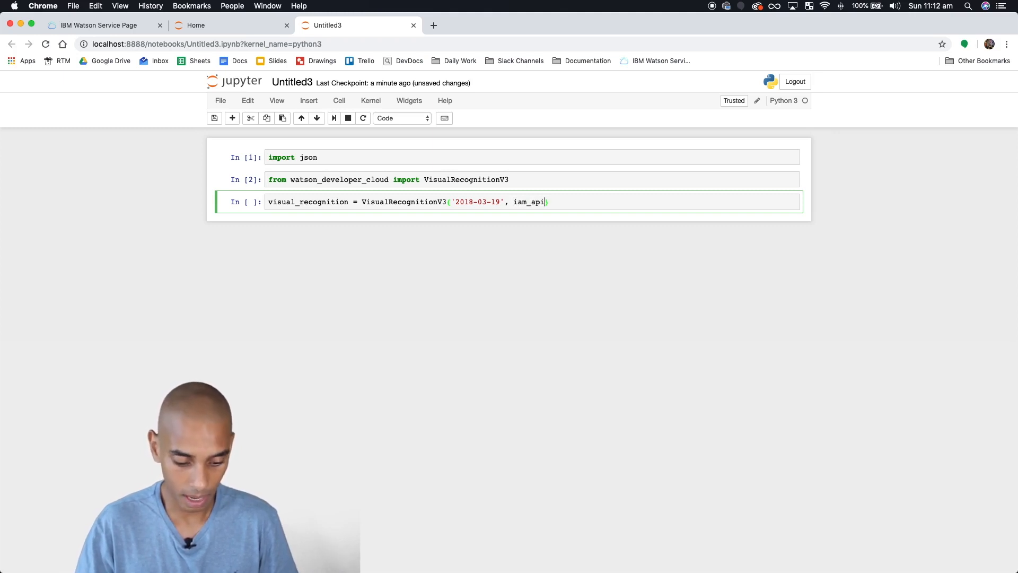
{"action": "type", "text": "key=''"}
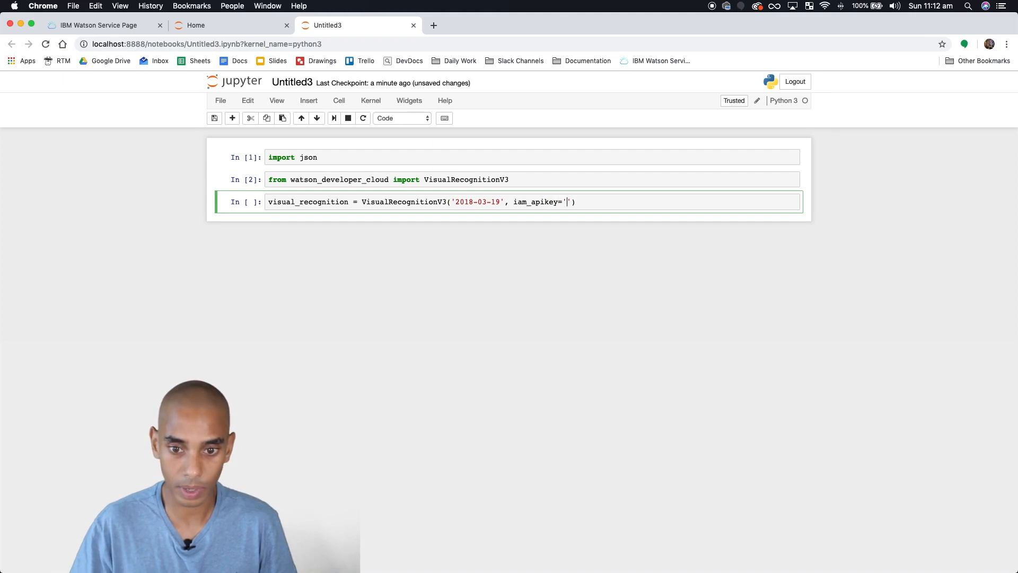
{"action": "left_click", "coordinate": [98, 25]}
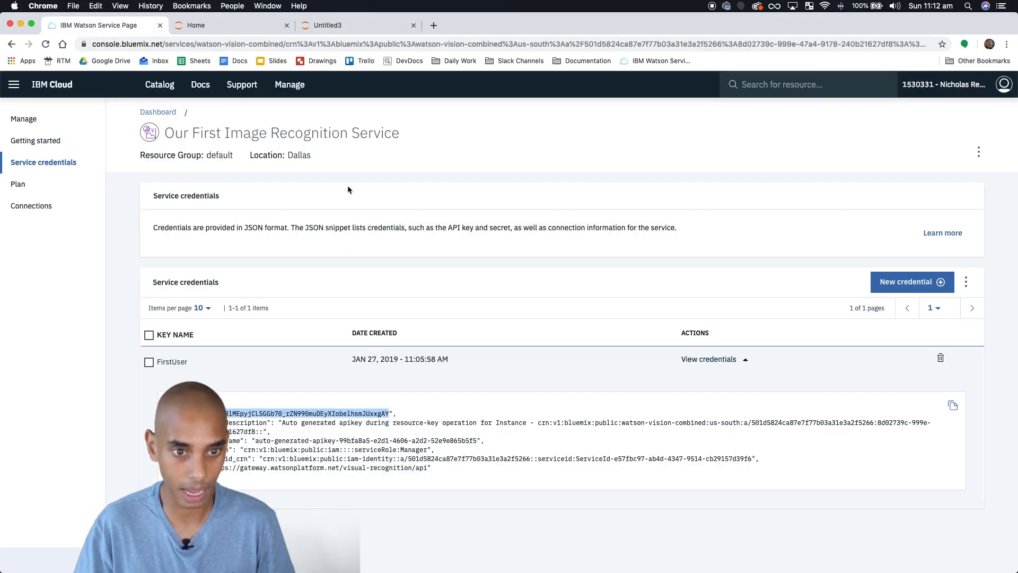
- Paste the IBM Cloud API key into iam_apikey and run cell 3
{"action": "left_click", "coordinate": [352, 25]}
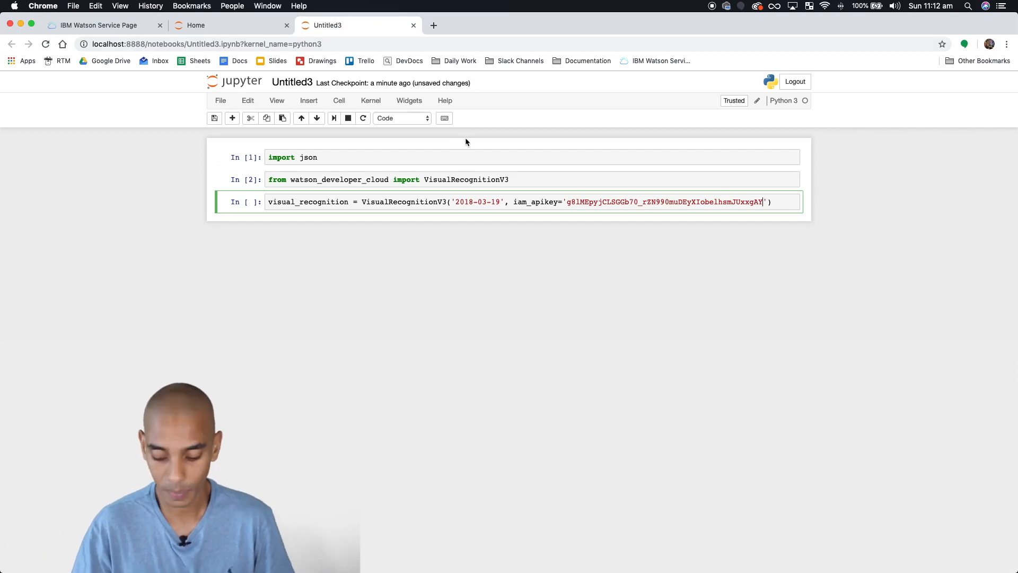
{"action": "key", "text": "shift+Return"}
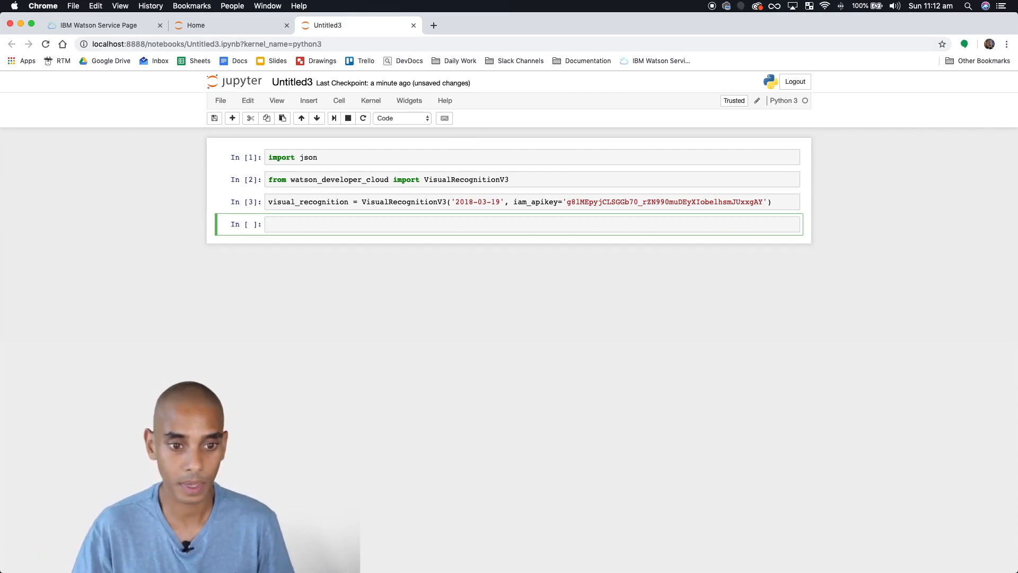
{"action": "mouse_move", "coordinate": [544, 149]}
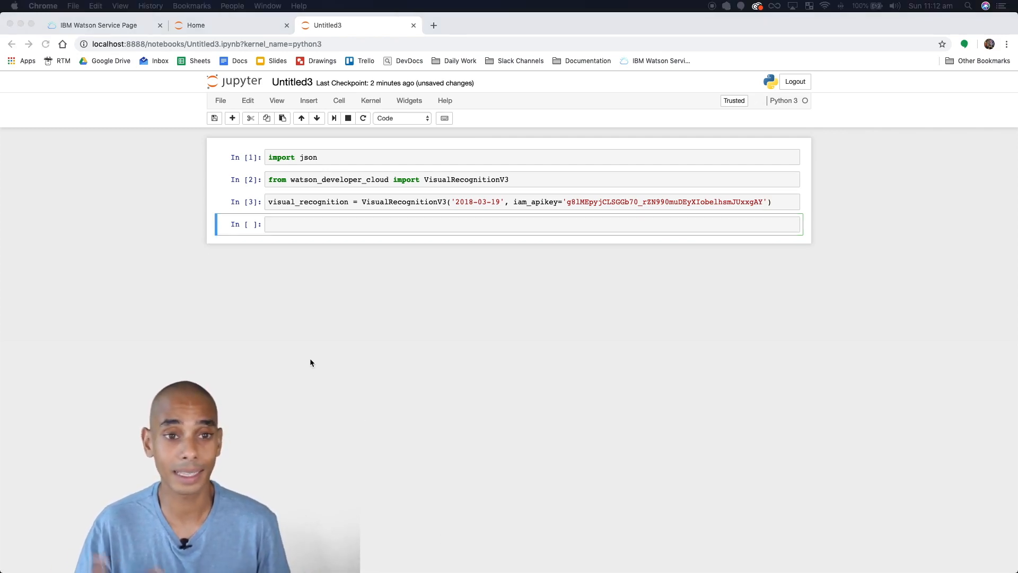
{"action": "mouse_move", "coordinate": [405, 58]}
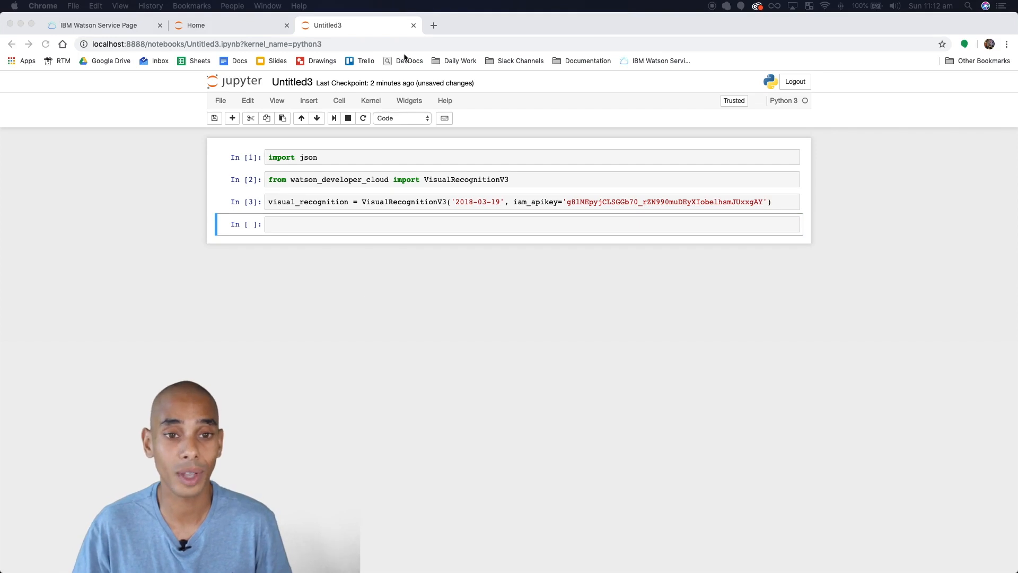
{"action": "mouse_move", "coordinate": [394, 8]}
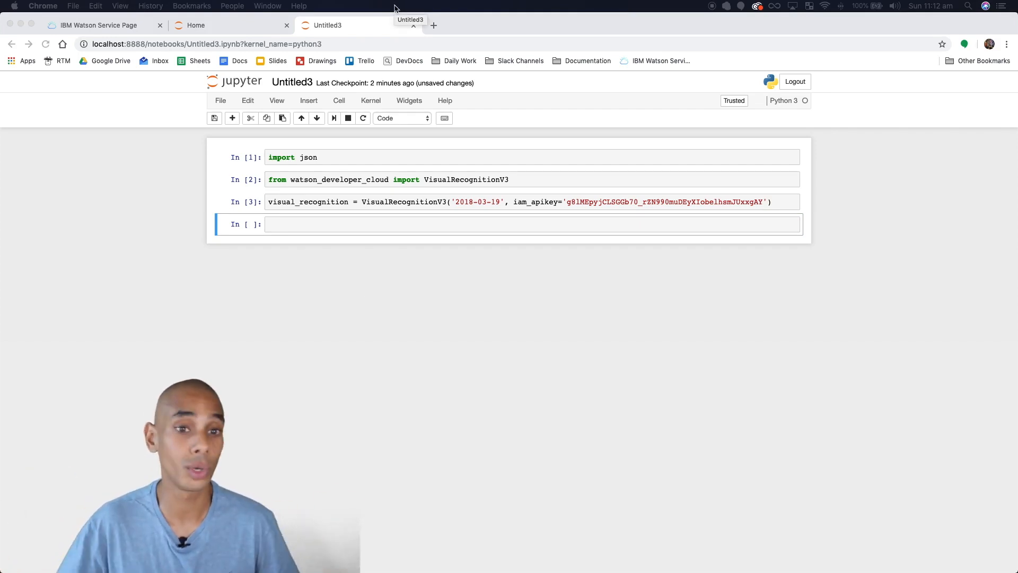
- Copy a desktop PC image address from Google Images results for 'computer'
{"action": "left_click", "coordinate": [433, 25]}
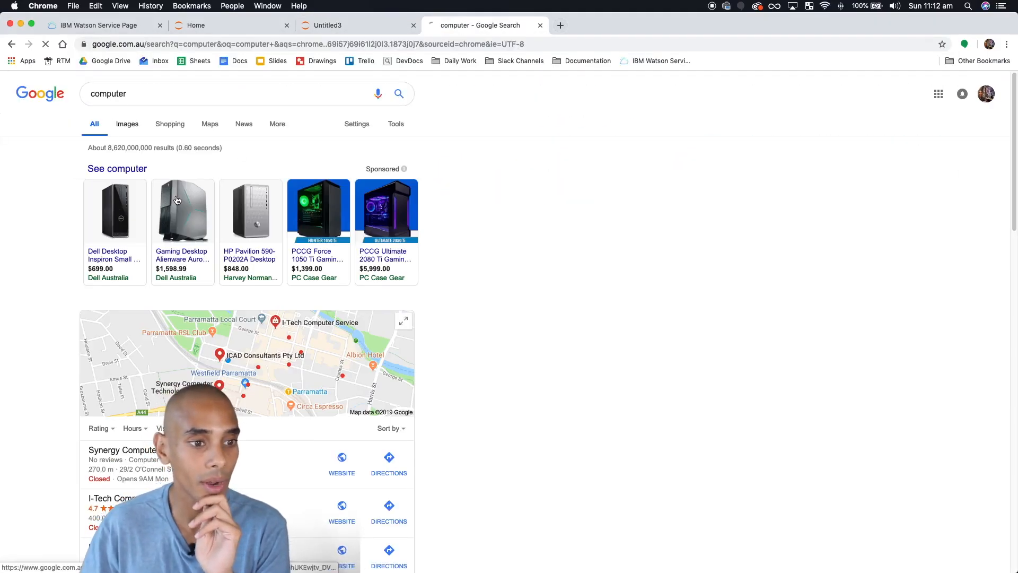
{"action": "left_click", "coordinate": [127, 124]}
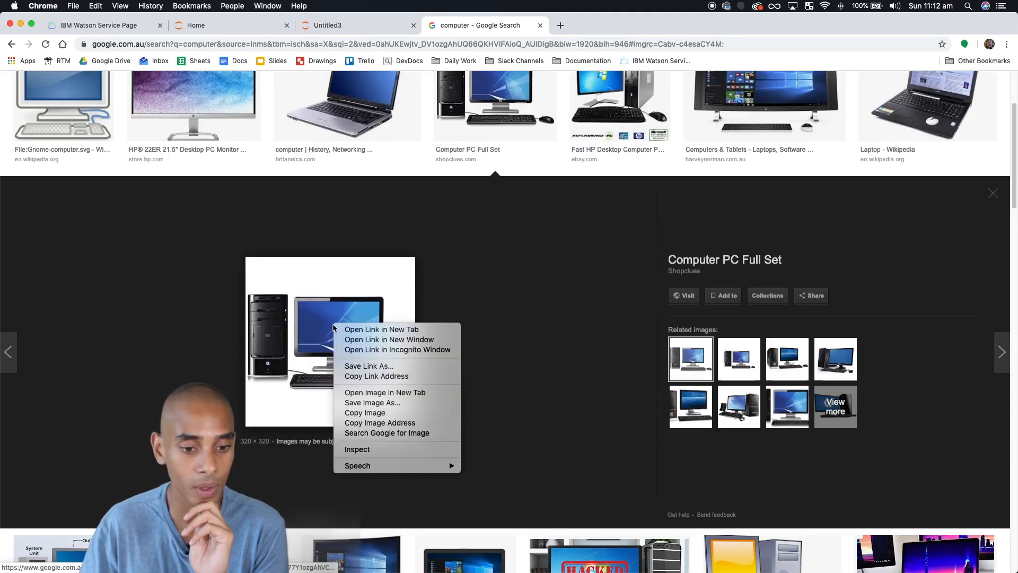
{"action": "left_click", "coordinate": [380, 423]}
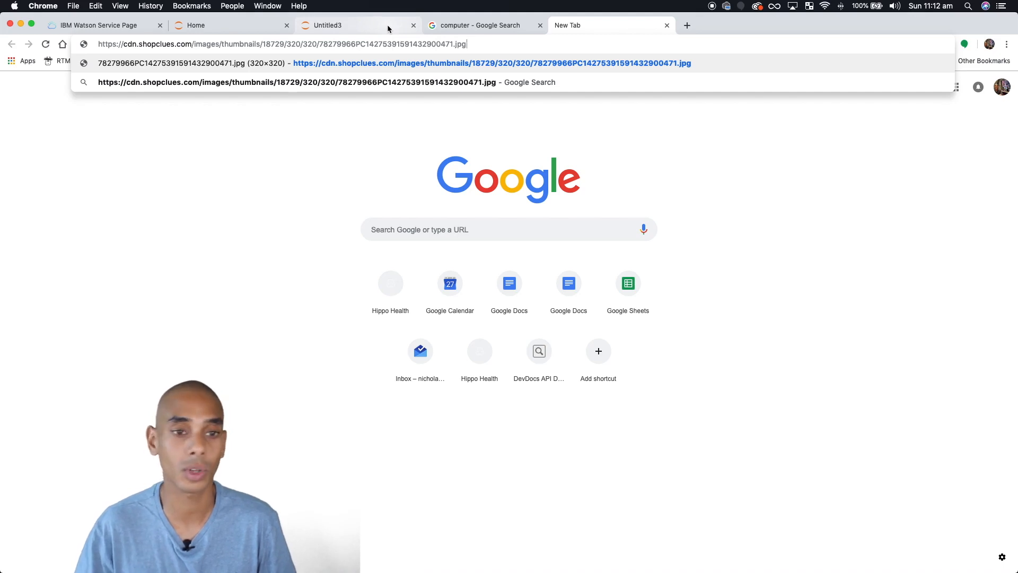
{"action": "left_click", "coordinate": [327, 25]}
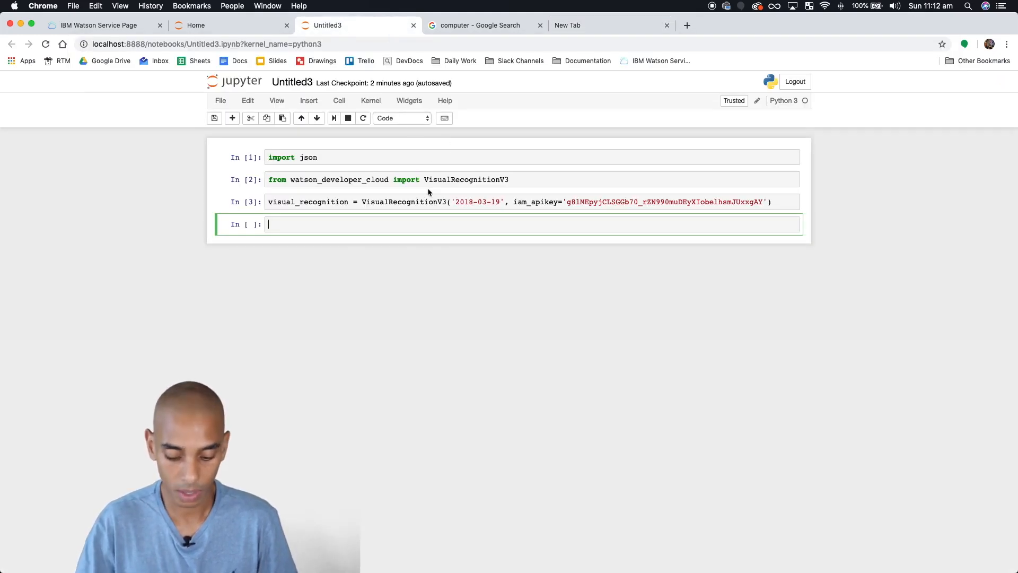
- Assign the shopclues.com image address to url in cell 4 and run it
{"action": "type", "text": "url ="}
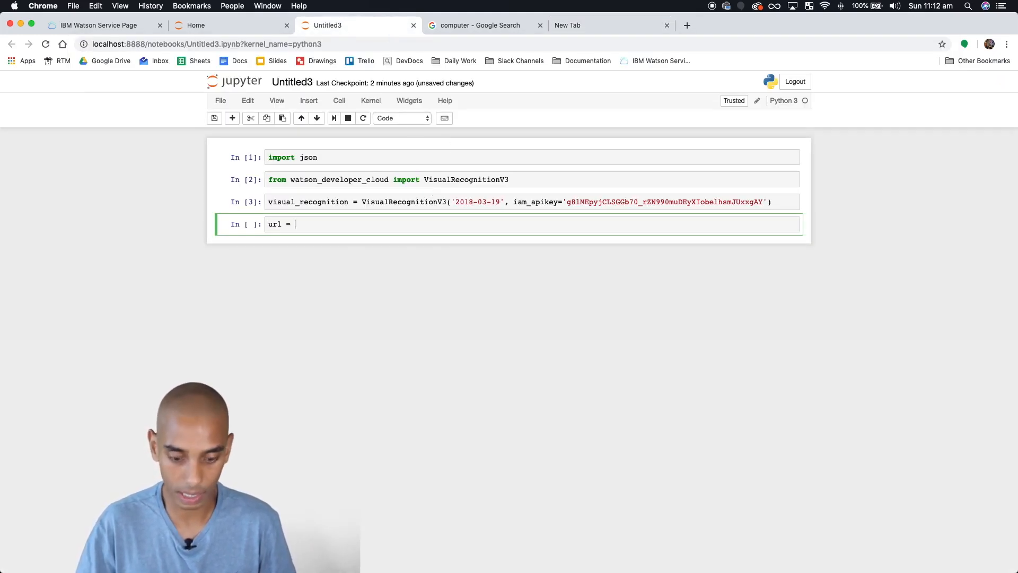
{"action": "type", "text": "'https://cdn.shopclues.com/images/thumbnails/18729/320/320/78279966PC14275391591432900471.jpg'"}
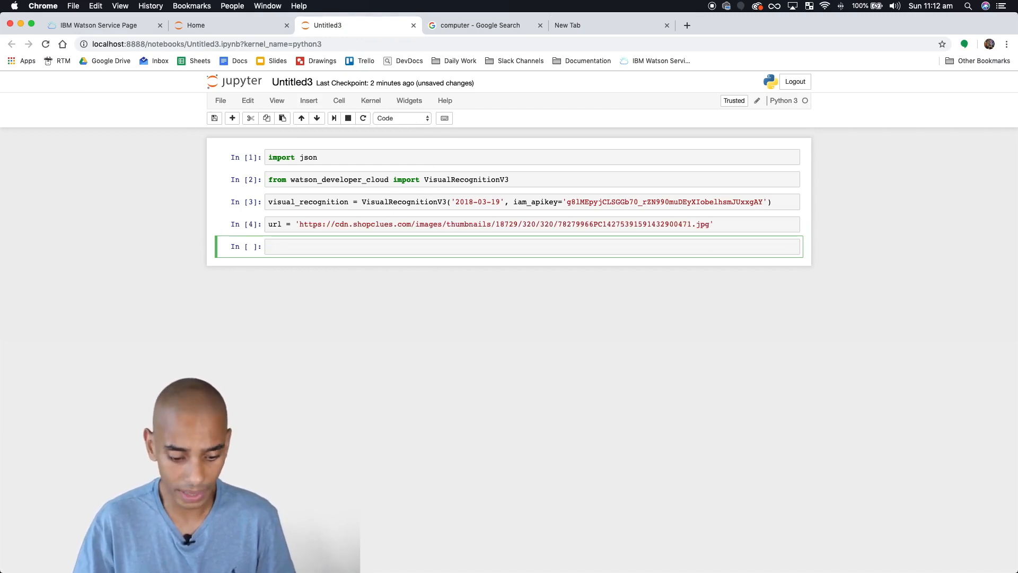
{"action": "left_click", "coordinate": [455, 246]}
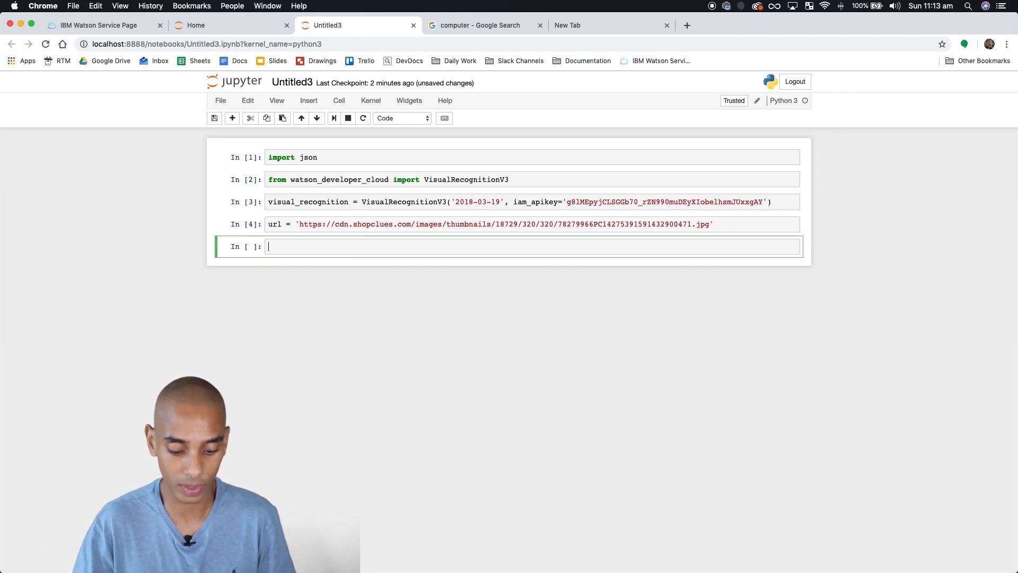
- Write result = visual_recognition.classify(url=url).get_result() in cell 5
{"action": "type", "text": "result ="}
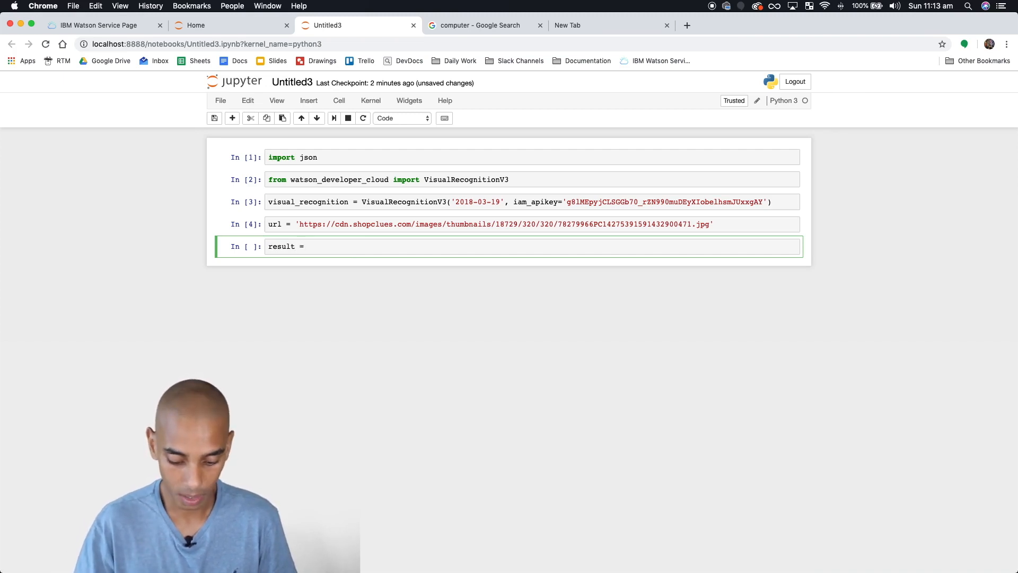
{"action": "type", "text": "visual"}
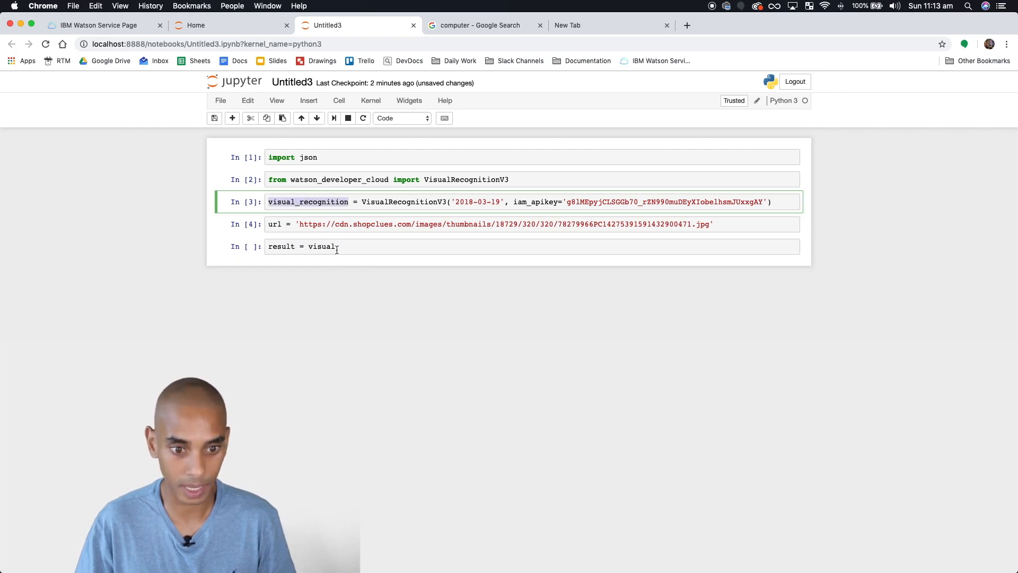
{"action": "type", "text": "_recognition"}
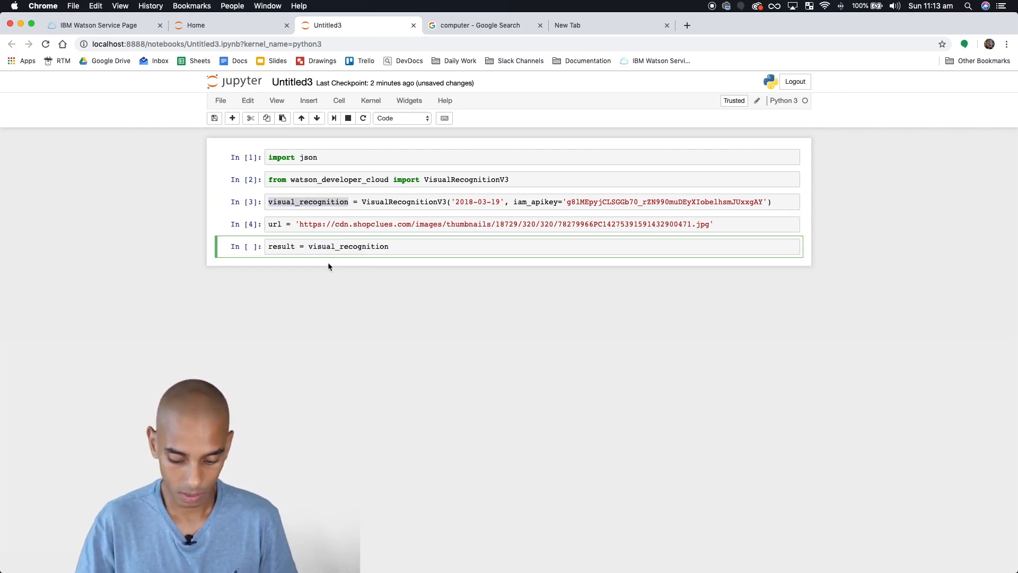
{"action": "type", "text": "."}
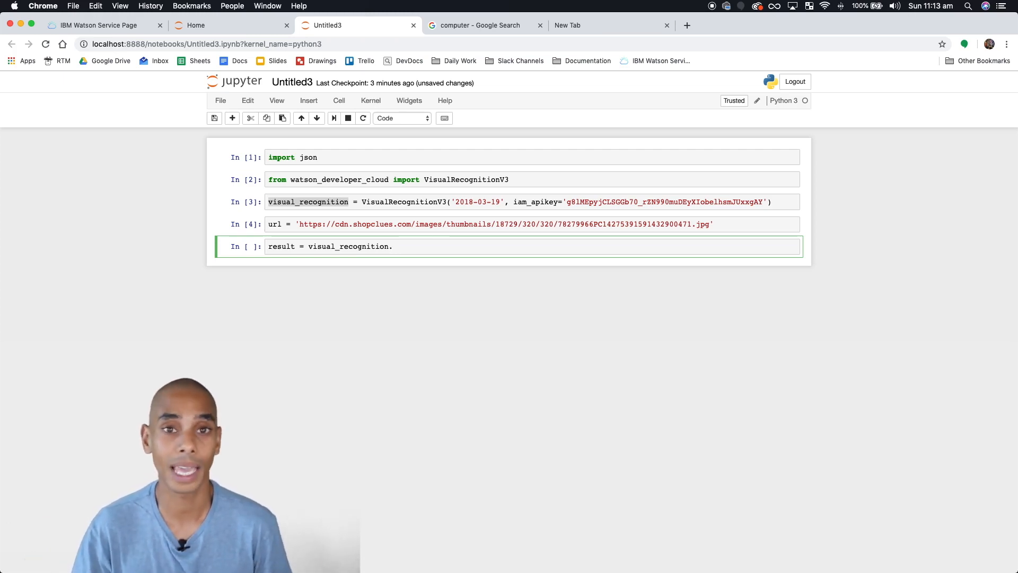
{"action": "type", "text": "cl"}
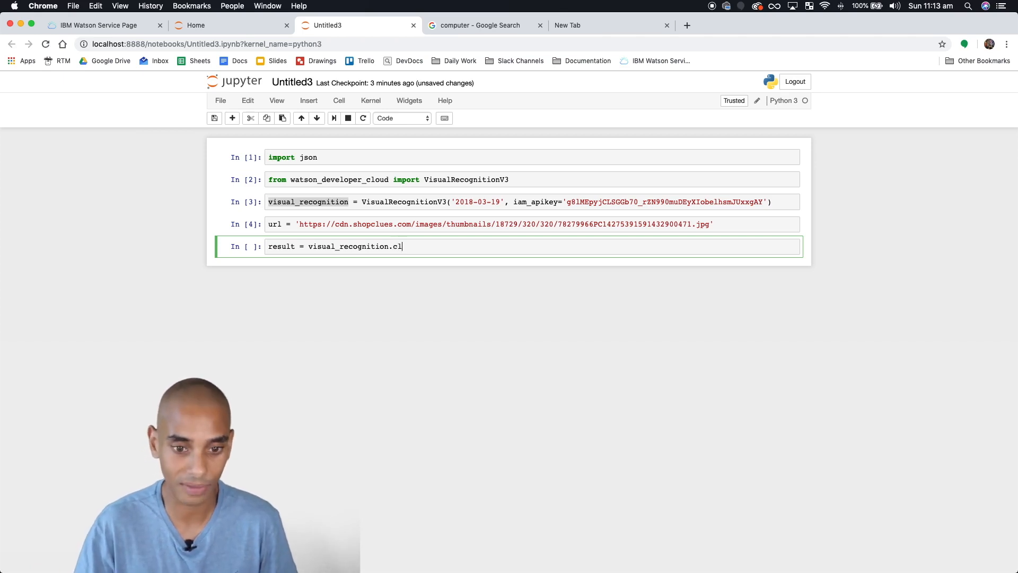
{"action": "type", "text": "assify"}
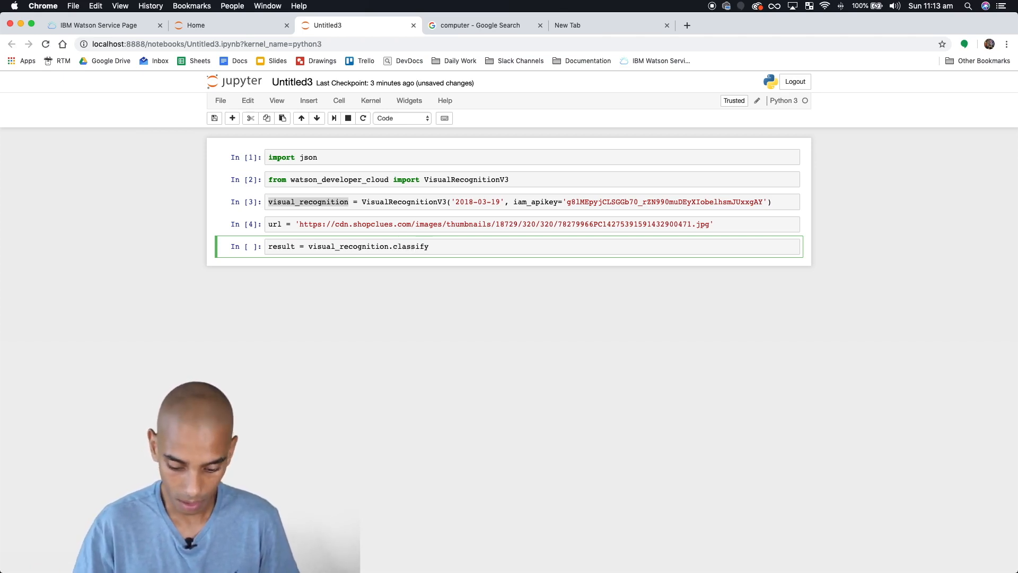
{"action": "type", "text": "(url)"}
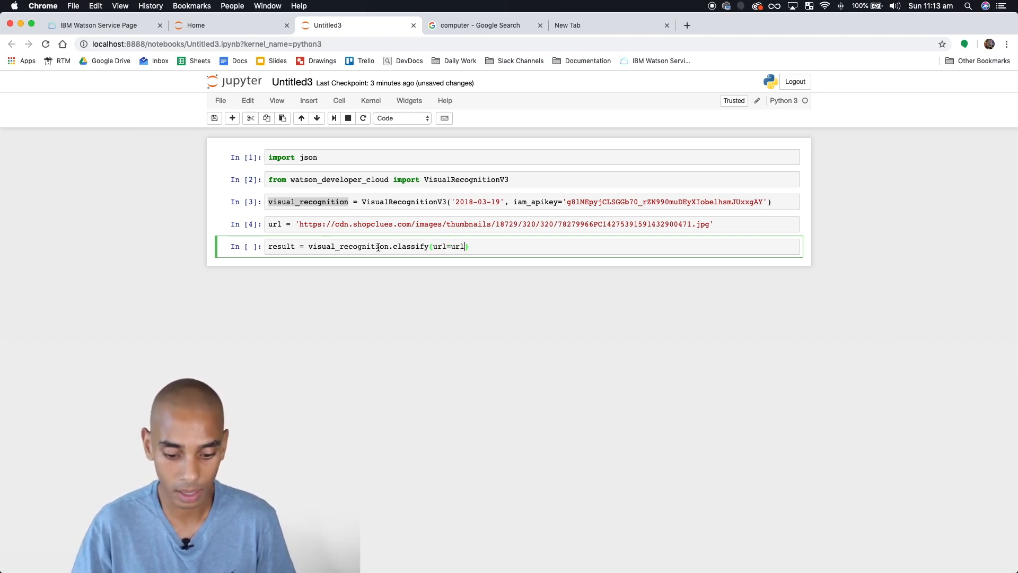
{"action": "type", "text": ".get"}
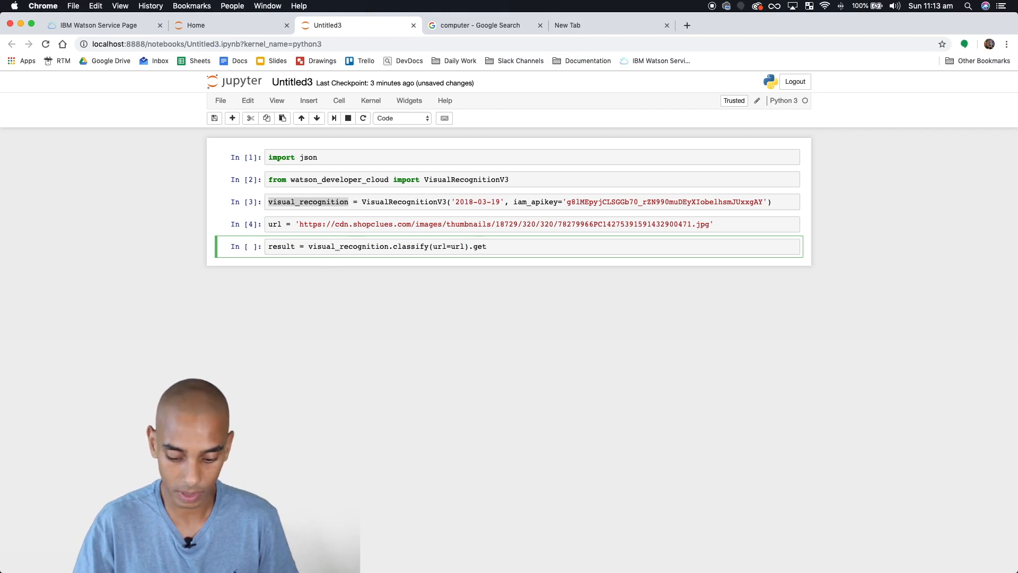
{"action": "type", "text": "_result()"}
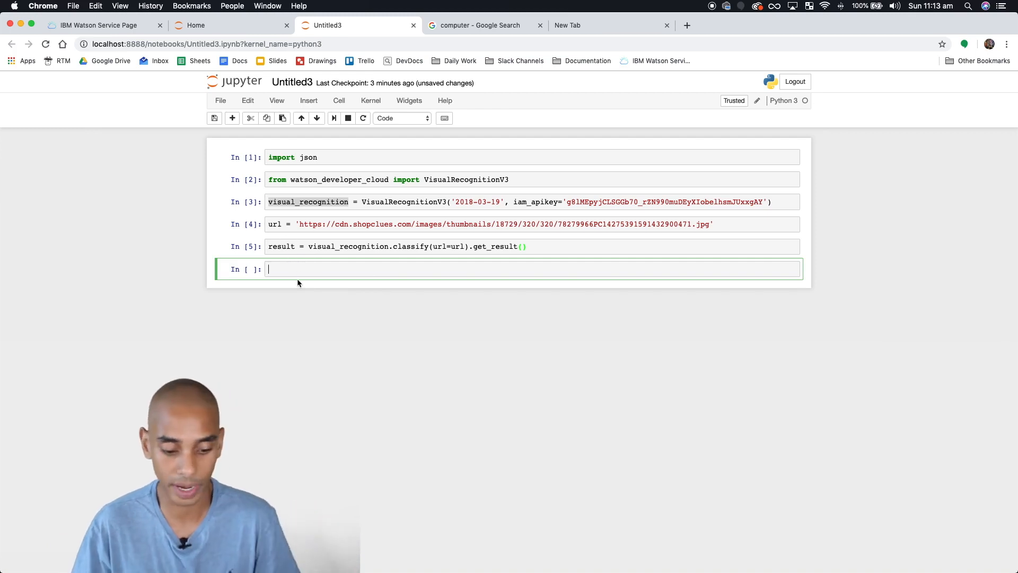
- Print the result with print(json.dumps(result, indent=2)) in cell 6
{"action": "type", "text": "pr"}
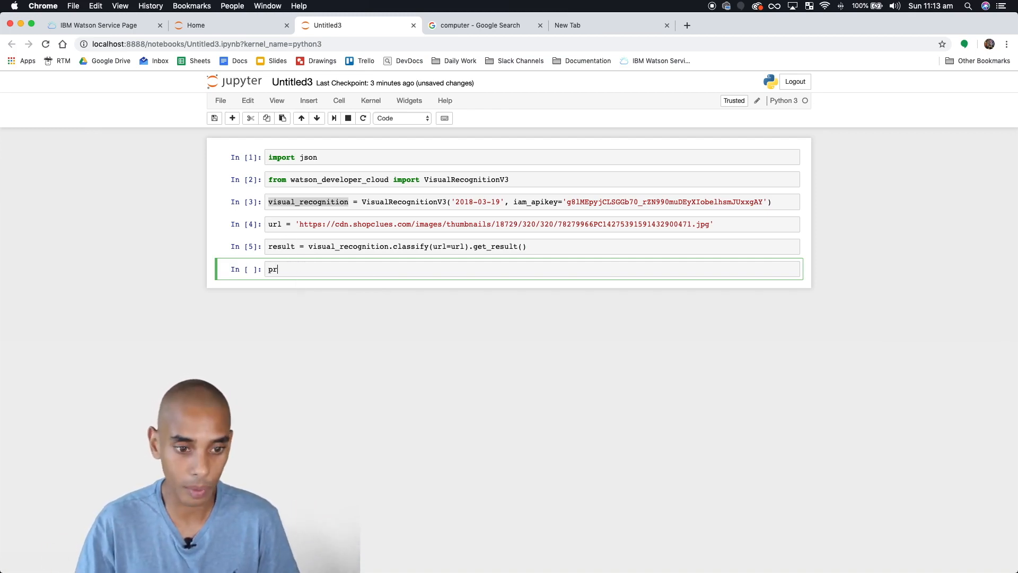
{"action": "type", "text": "int()"}
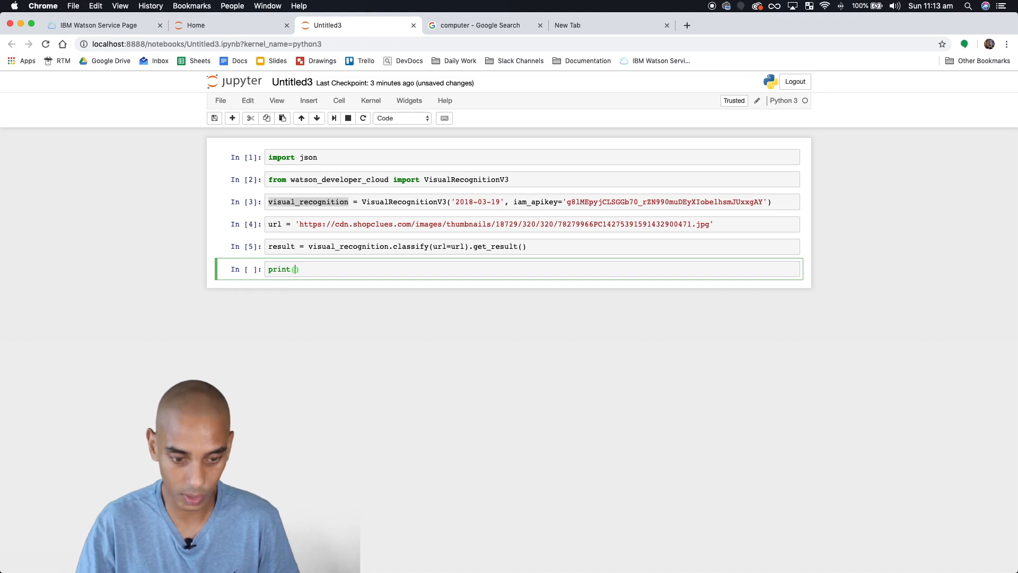
{"action": "type", "text": "json.dumps("}
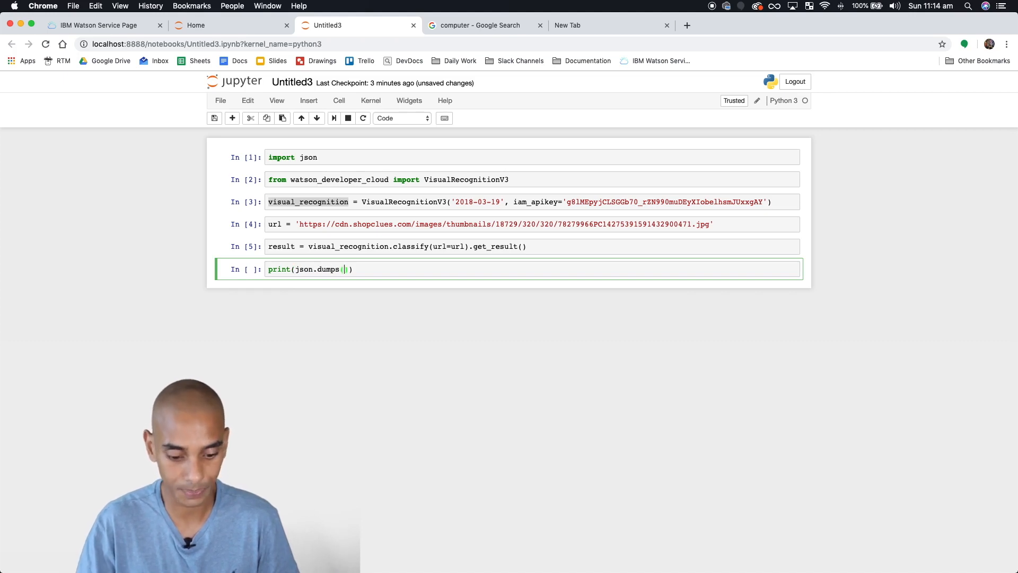
{"action": "type", "text": "result,"}
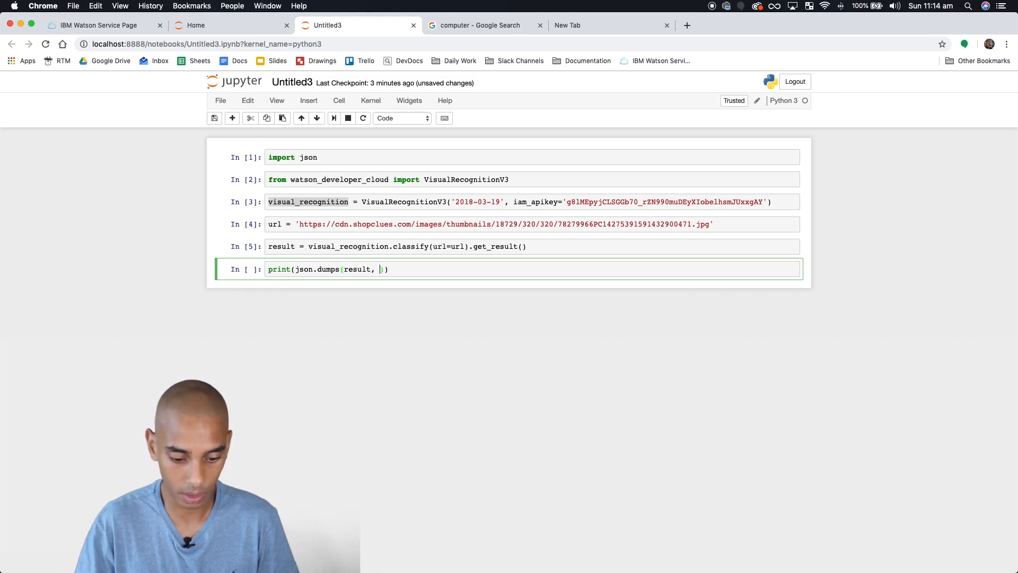
{"action": "type", "text": "index"}
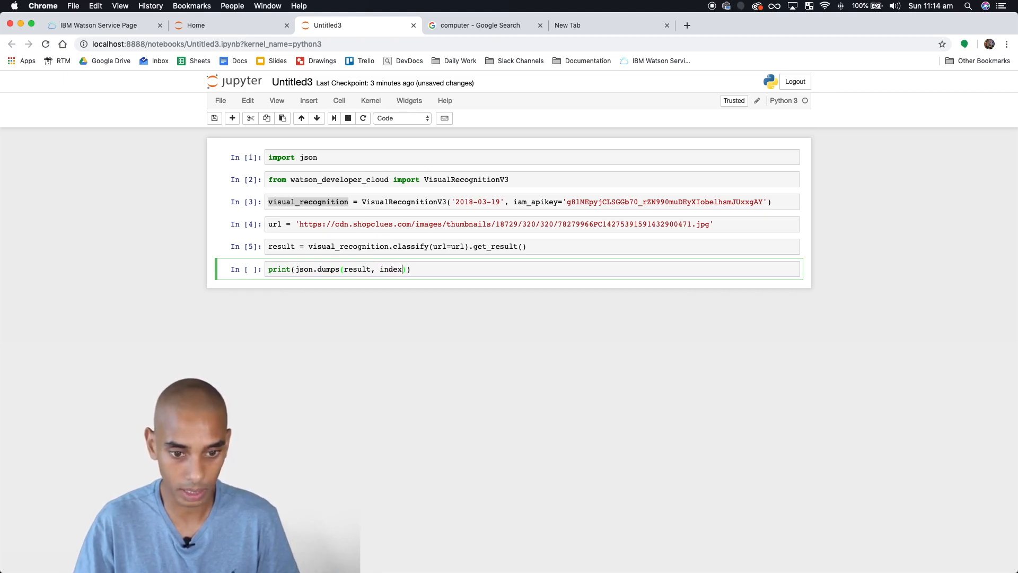
{"action": "type", "text": "indent=2"}
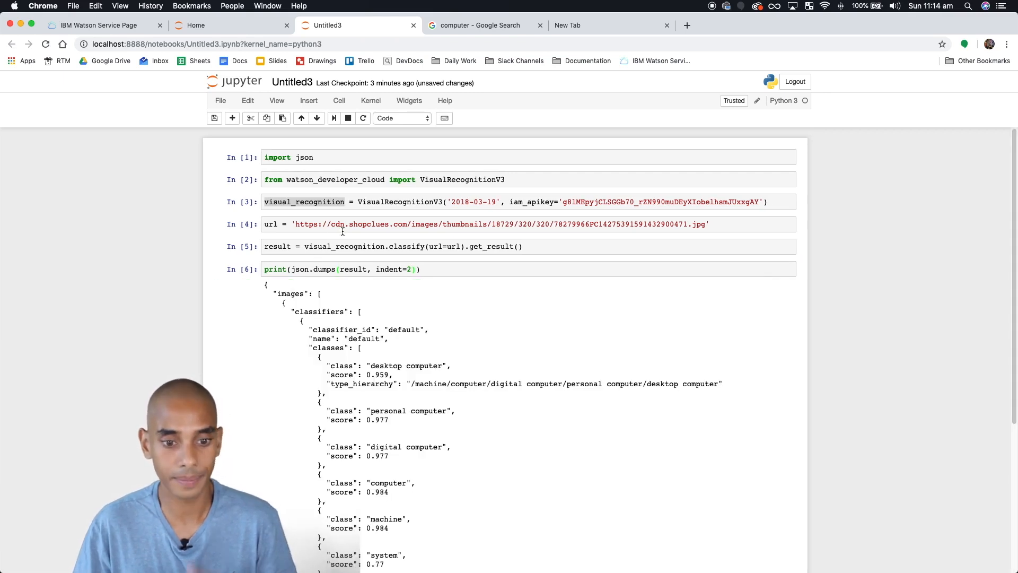
{"action": "scroll", "scroll_direction": "down", "scroll_amount": 3}
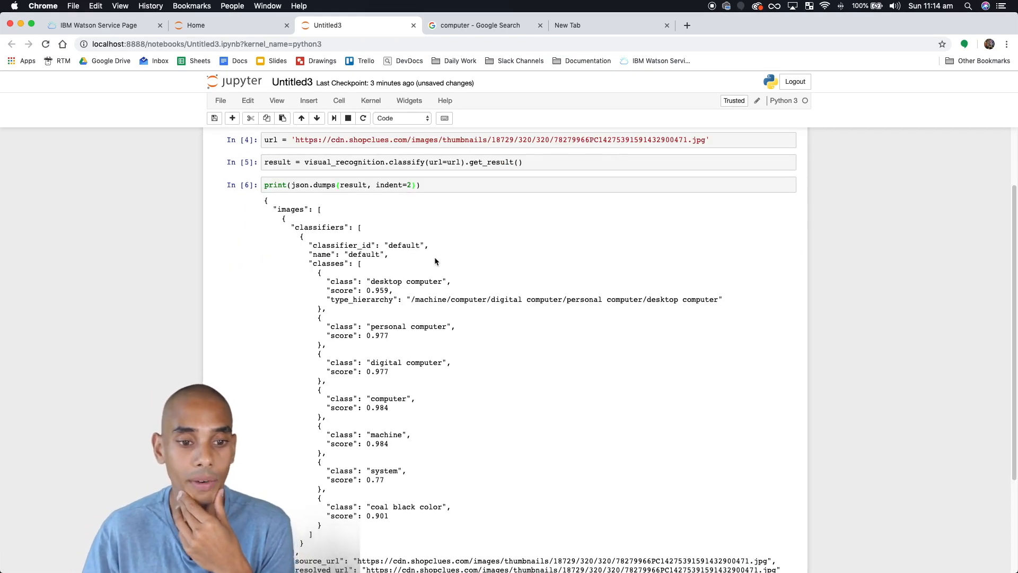
{"action": "mouse_move", "coordinate": [353, 218]}
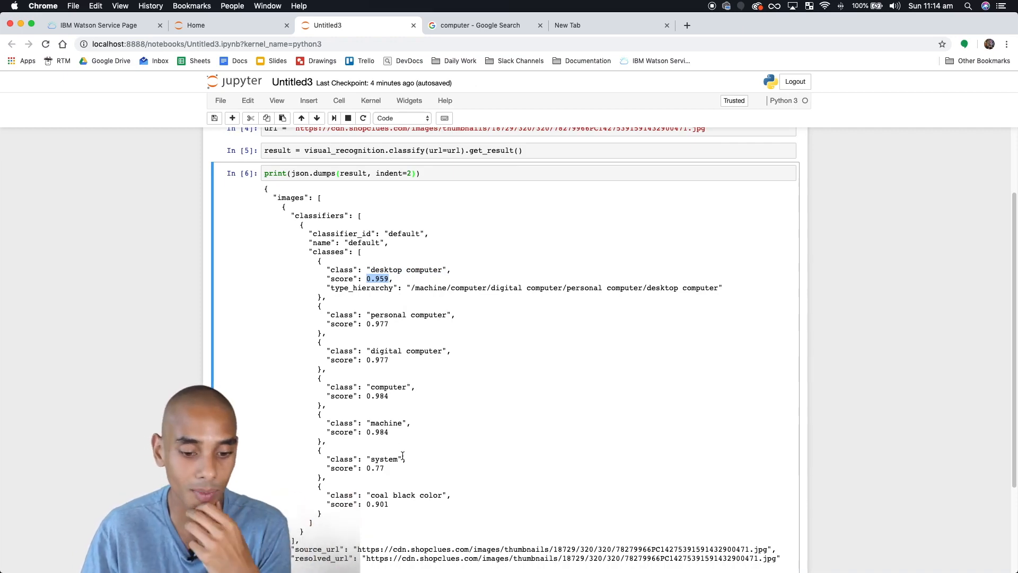
{"action": "scroll", "scroll_direction": "up", "scroll_amount": 3}
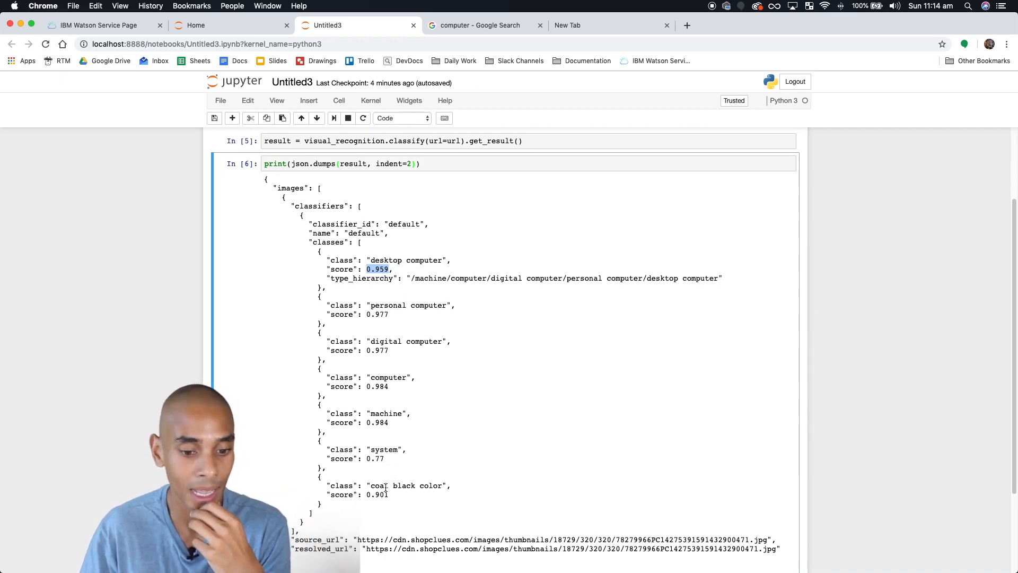